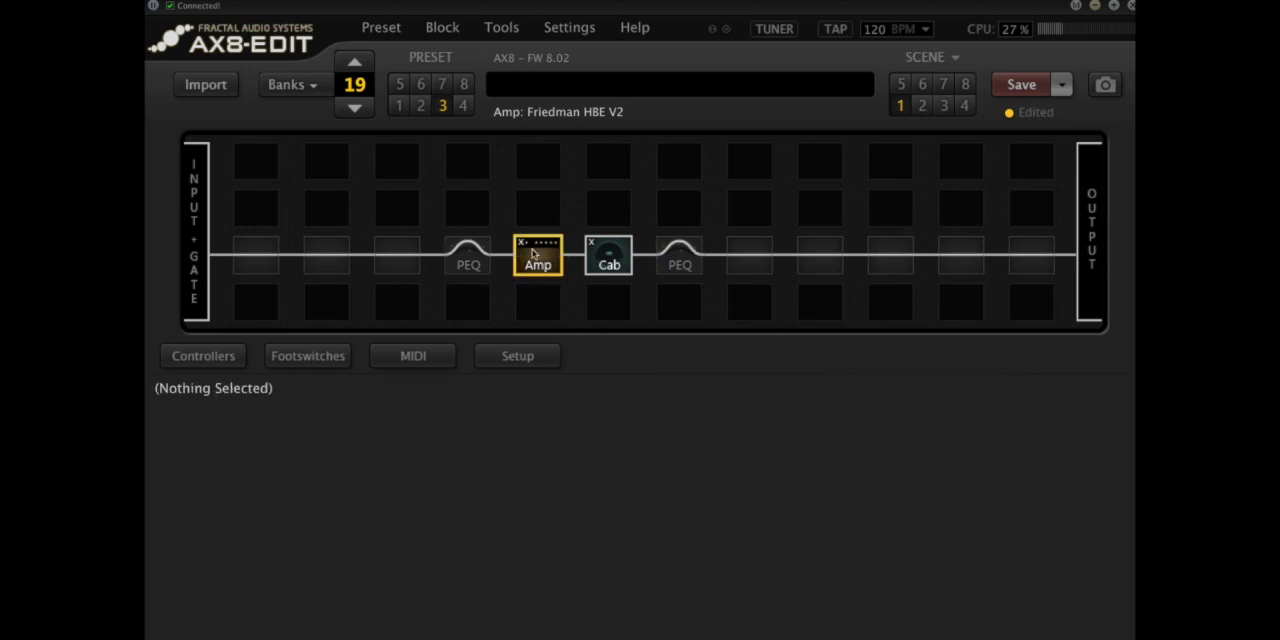
- Browse the Amp, Cab and both PEQ blocks, landing on Parametric EQ 2's Bands 1+5 page
click(538, 256)
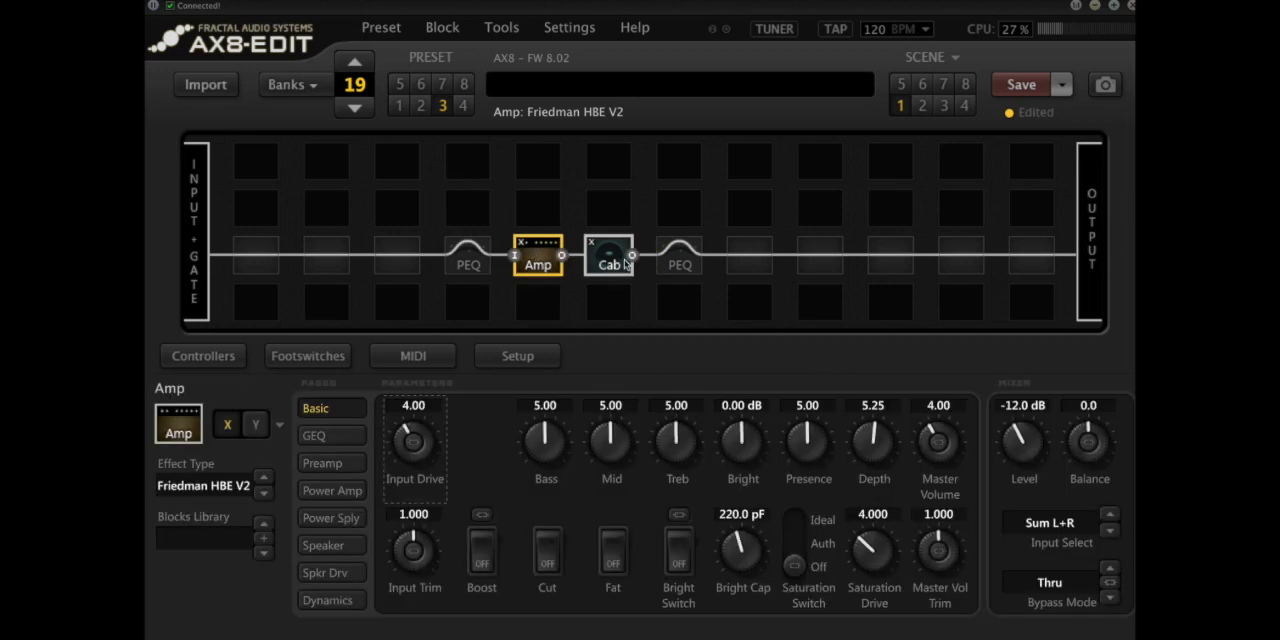
click(608, 256)
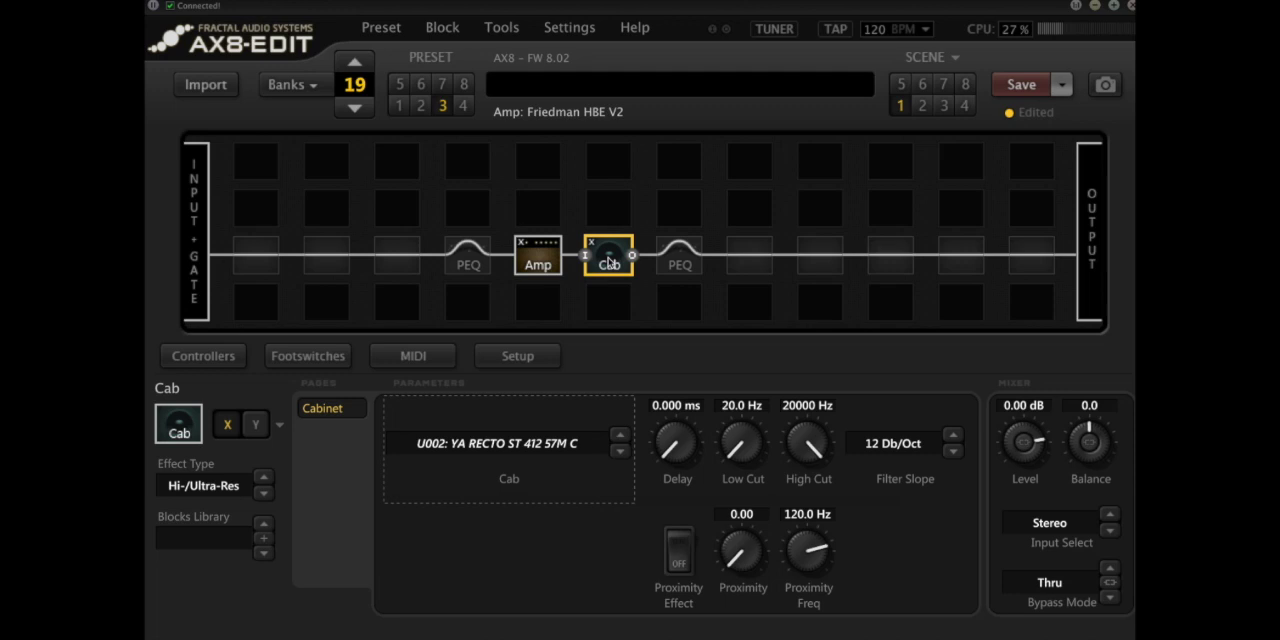
click(680, 256)
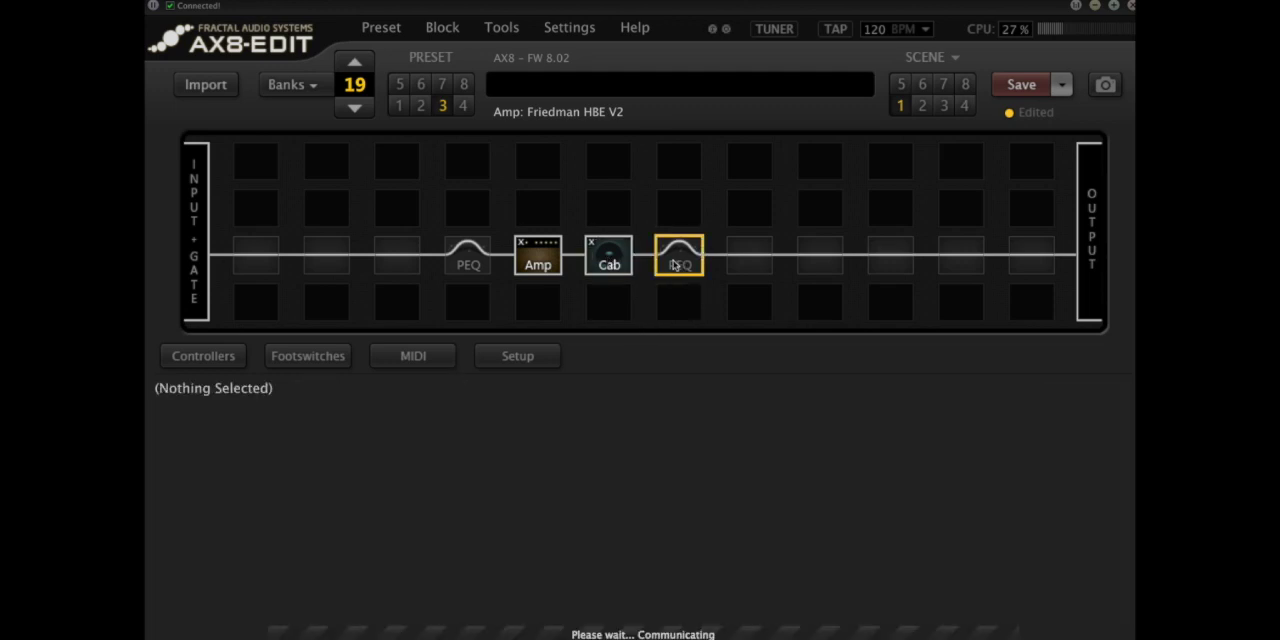
click(680, 256)
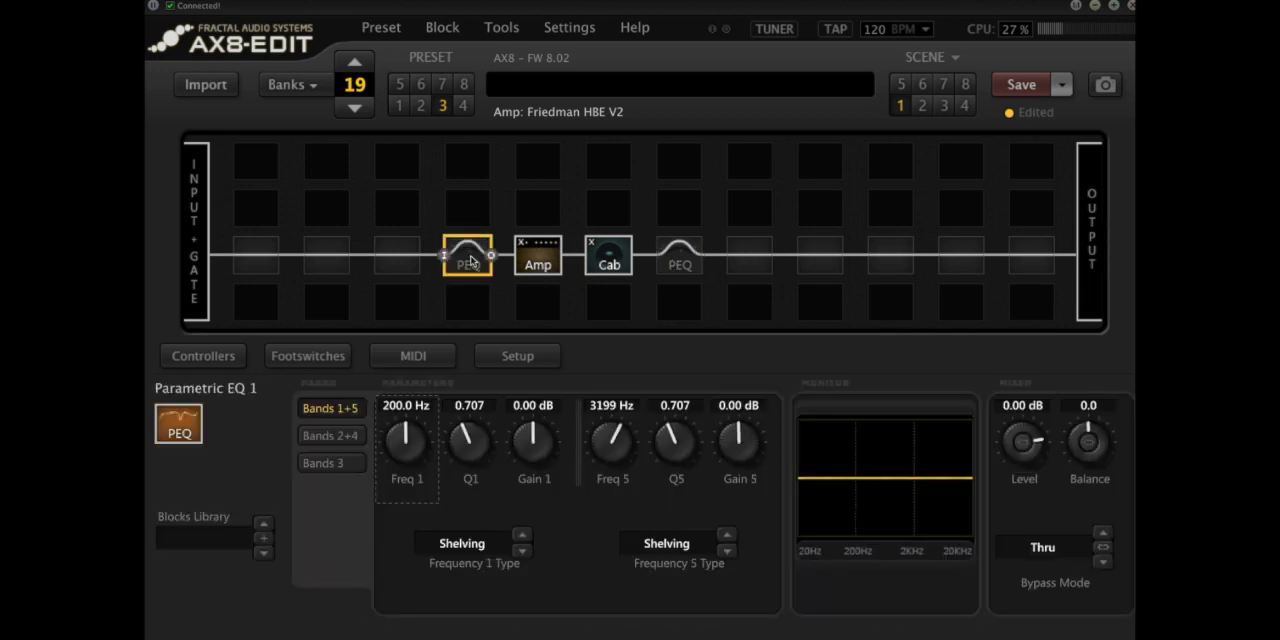
click(466, 256)
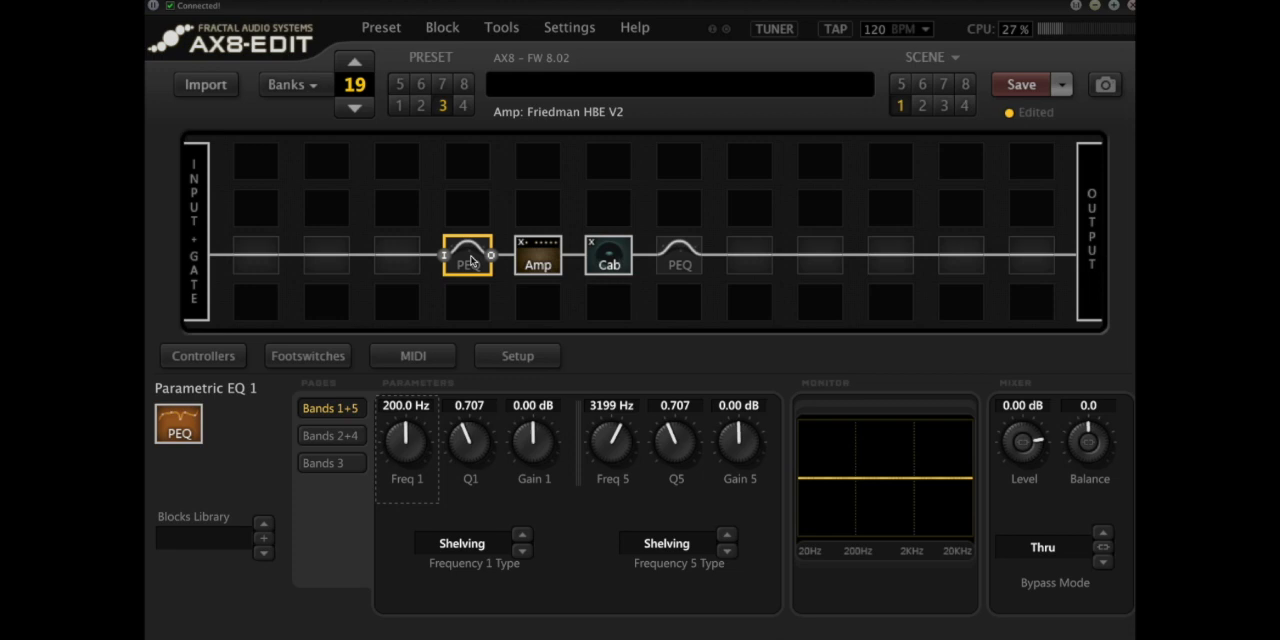
click(680, 254)
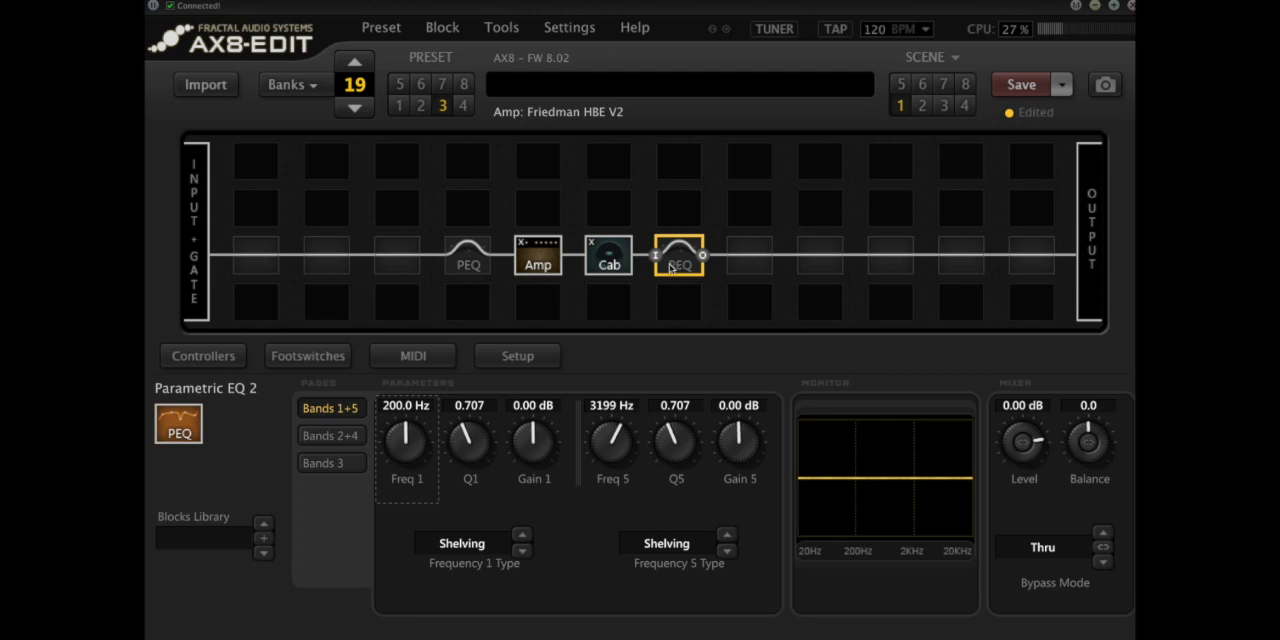
mouse_move(550, 492)
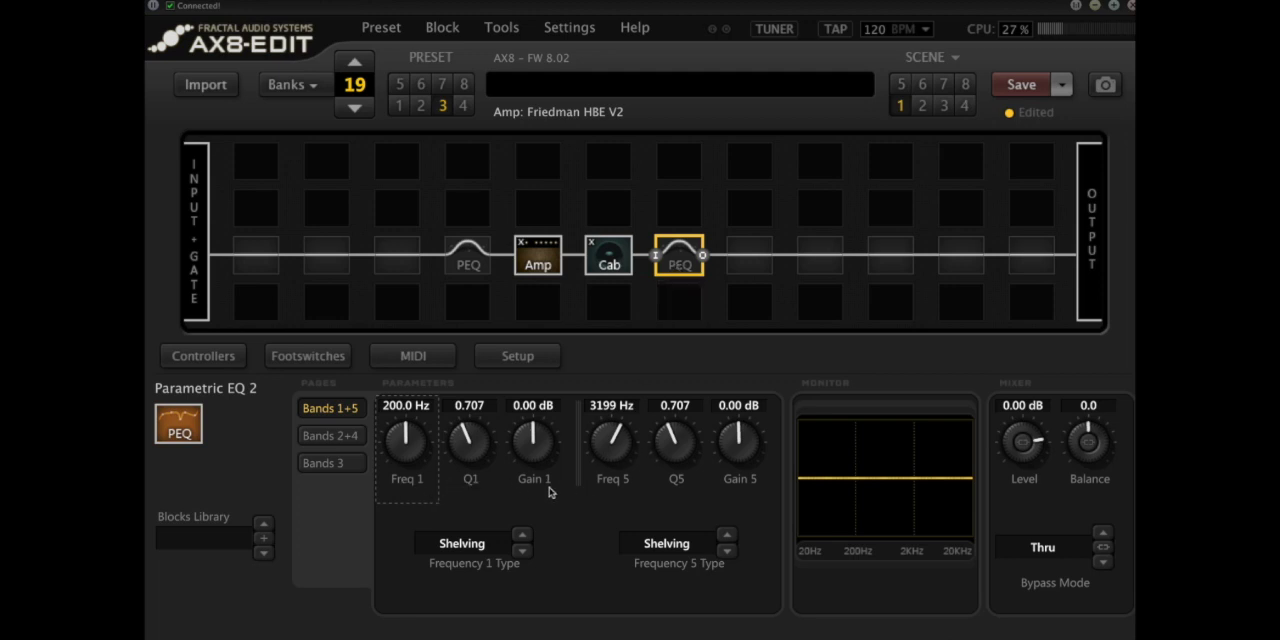
mouse_move(540, 496)
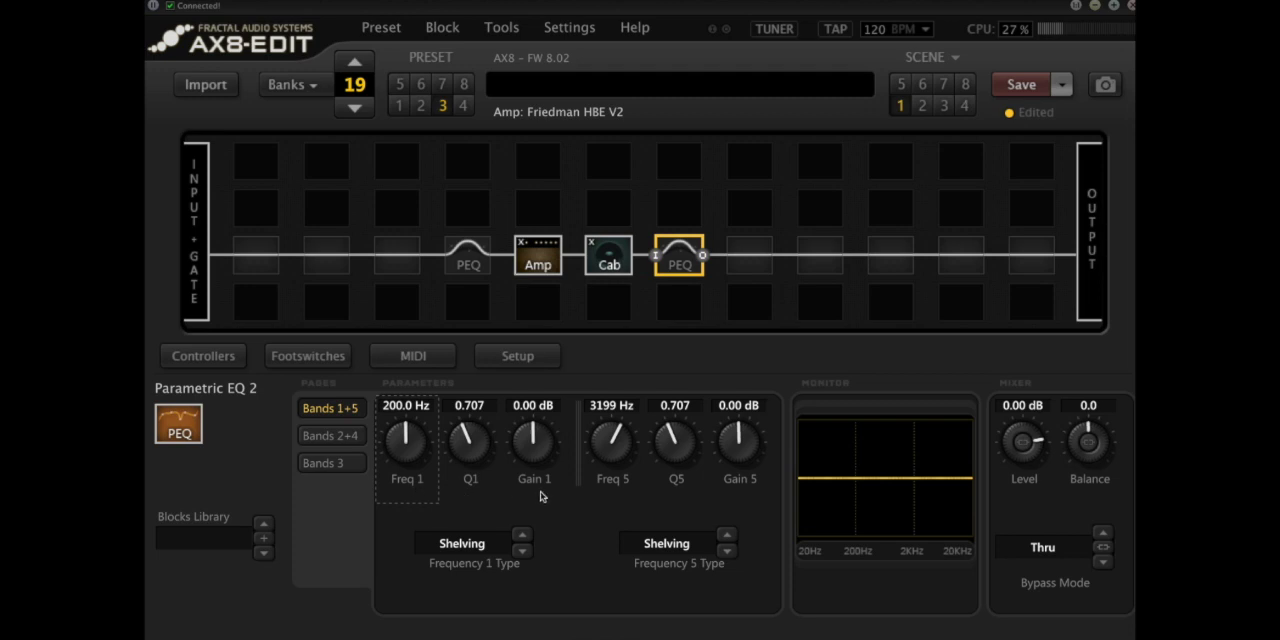
mouse_move(470, 492)
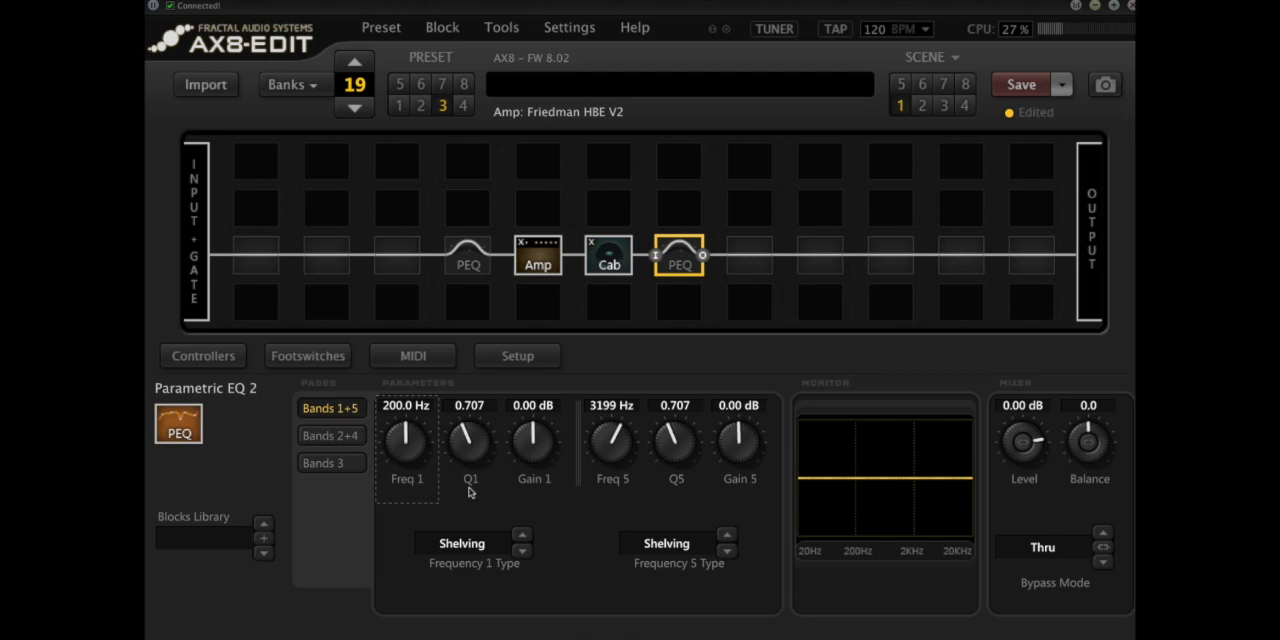
mouse_move(408, 492)
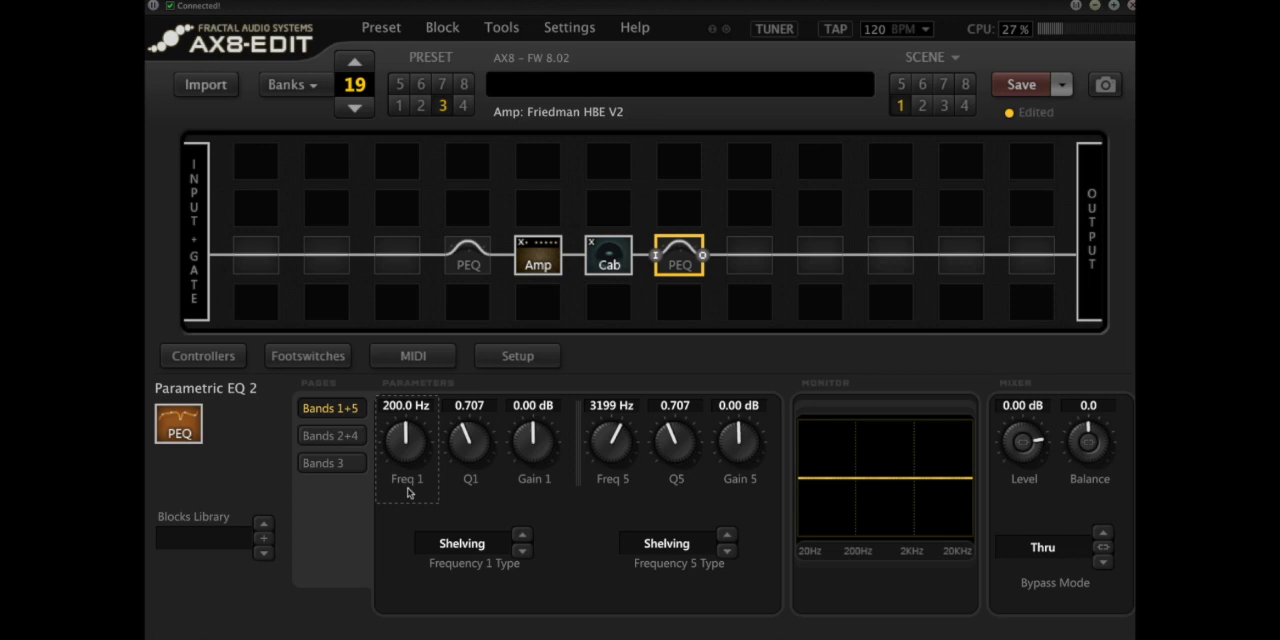
mouse_move(548, 492)
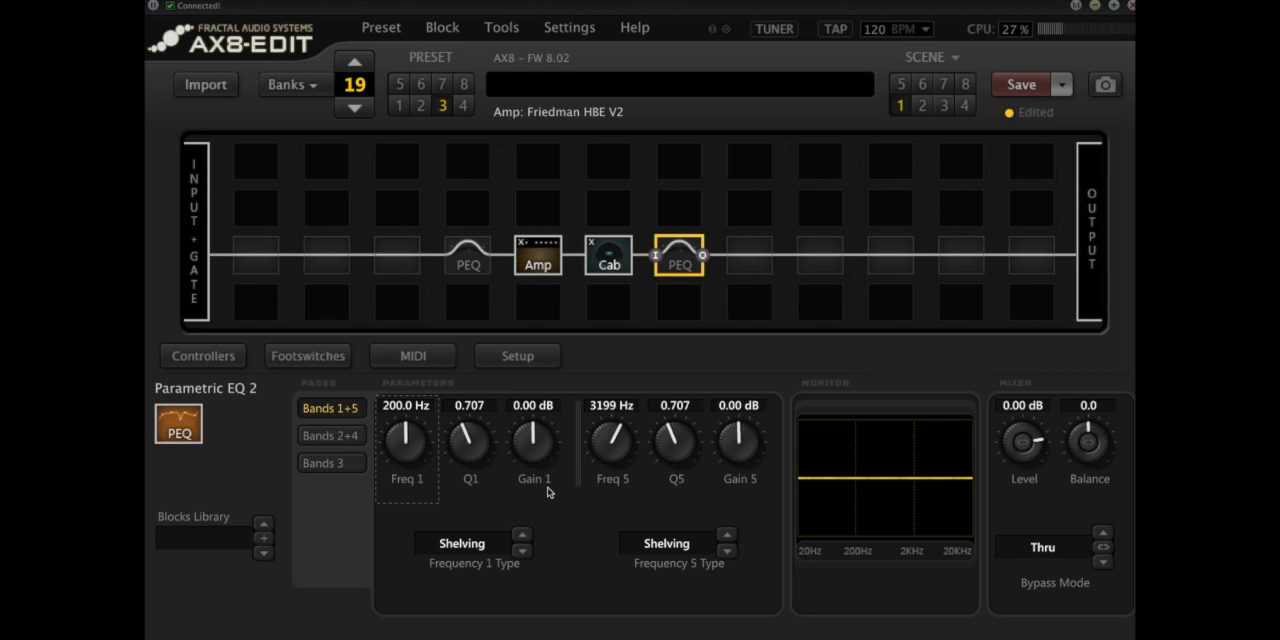
mouse_move(468, 492)
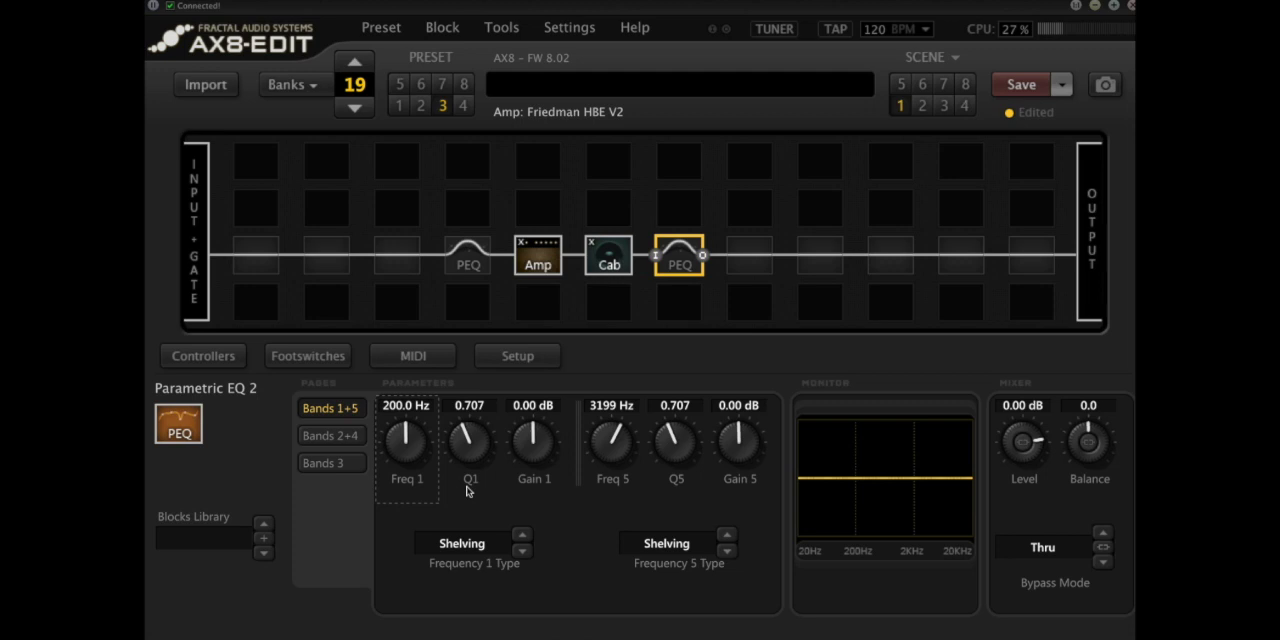
mouse_move(492, 480)
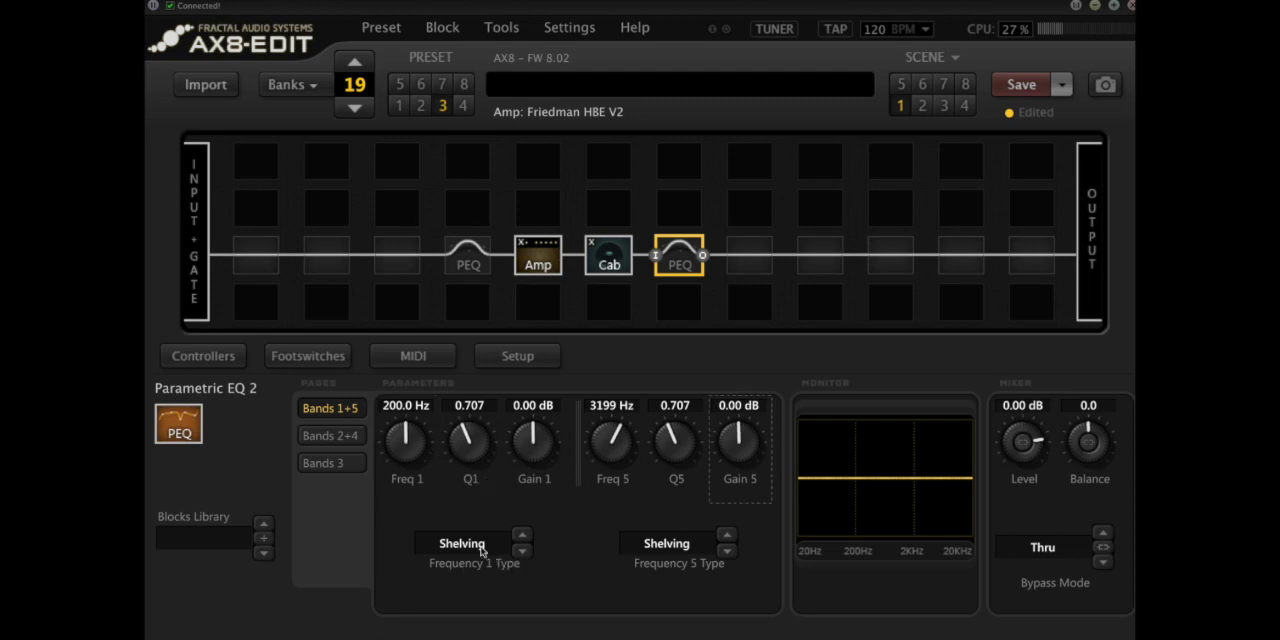
- Set bands 1 and 5 to Blocking filters at 80 Hz and 8000 Hz
click(462, 544)
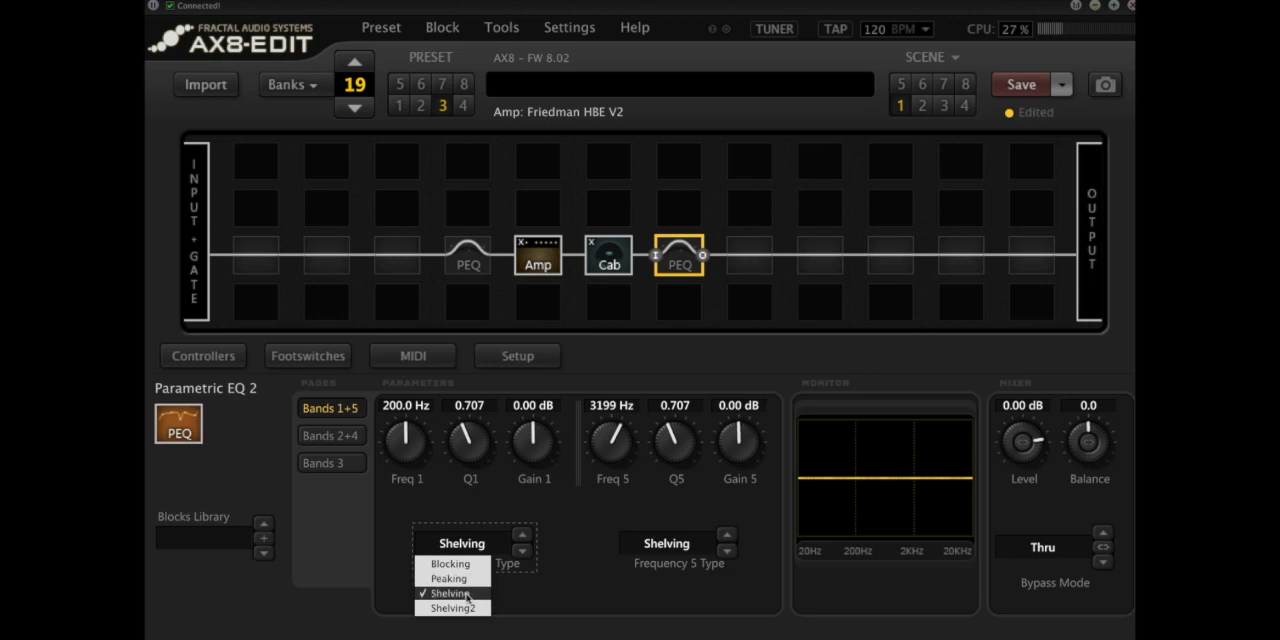
click(450, 592)
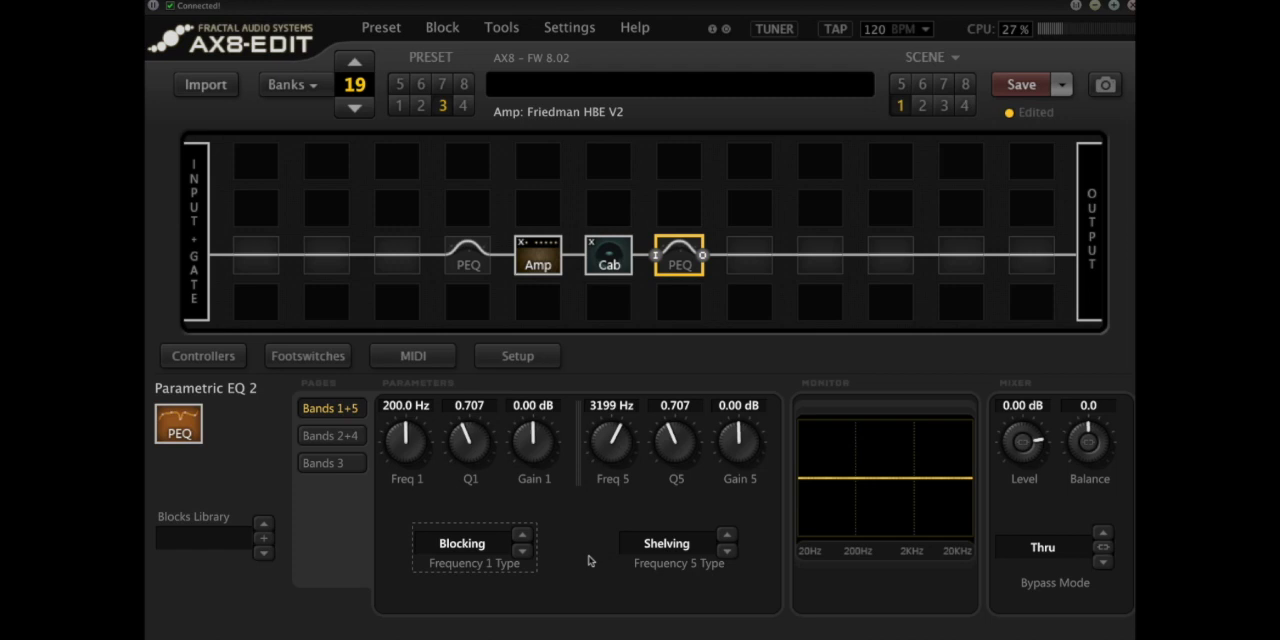
click(666, 544)
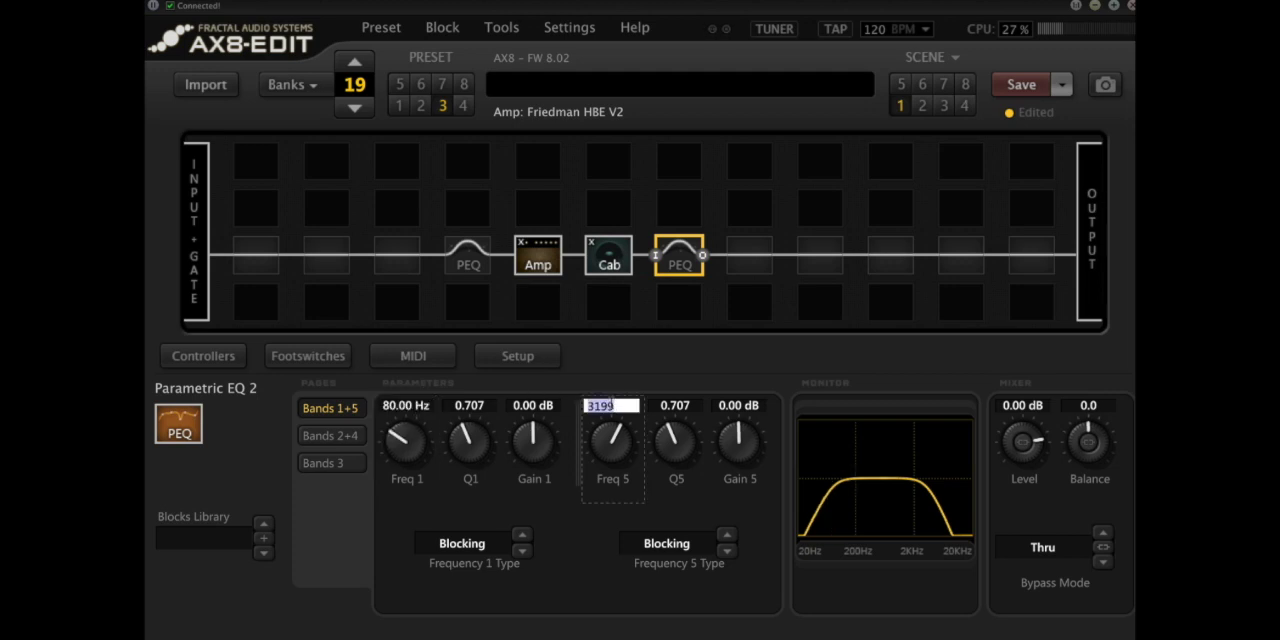
text(8000 Hz)
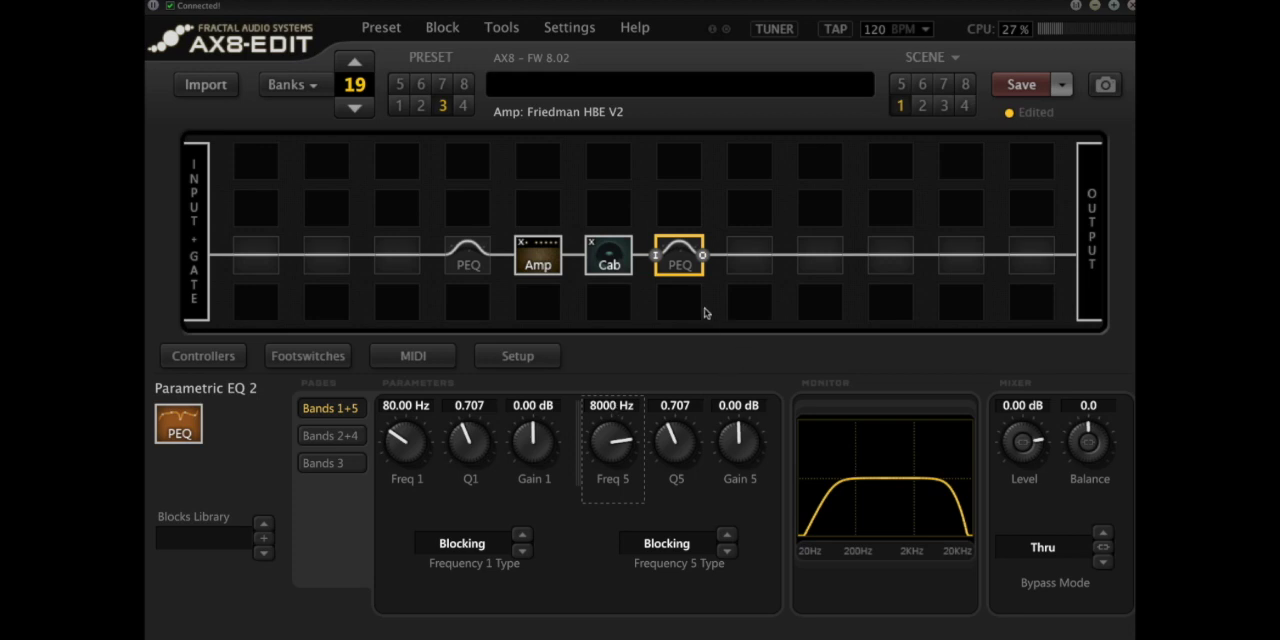
mouse_move(678, 268)
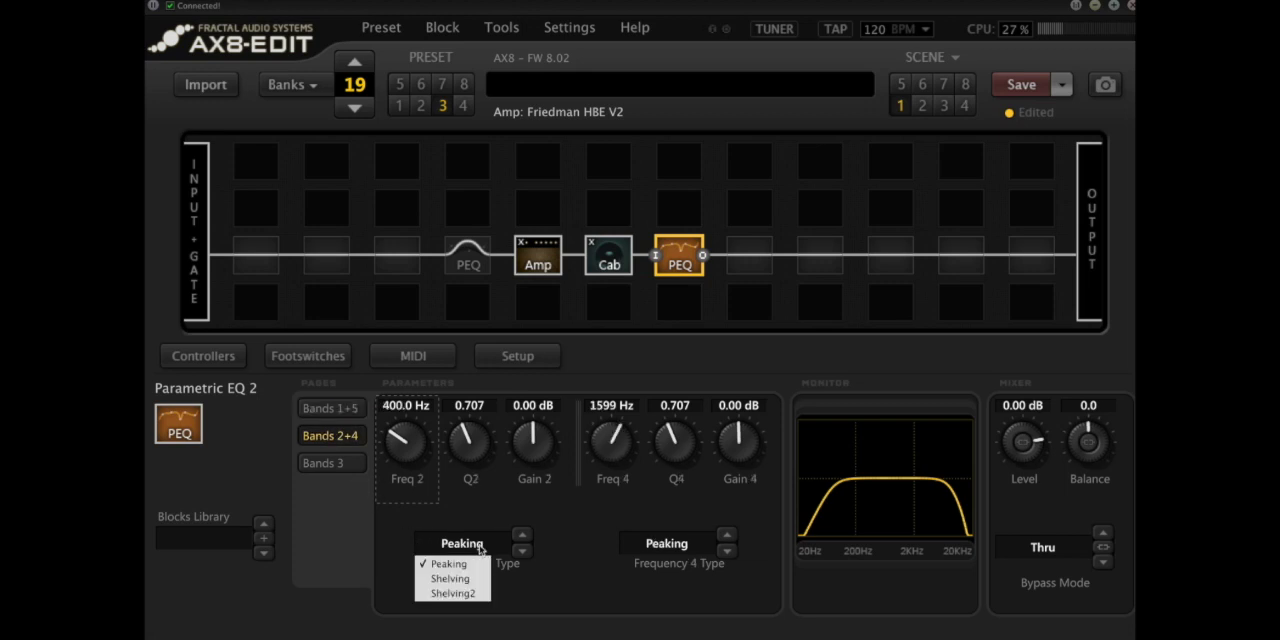
- Make band 2 a Peaking cut of 2 dB with Q 1.400
click(448, 564)
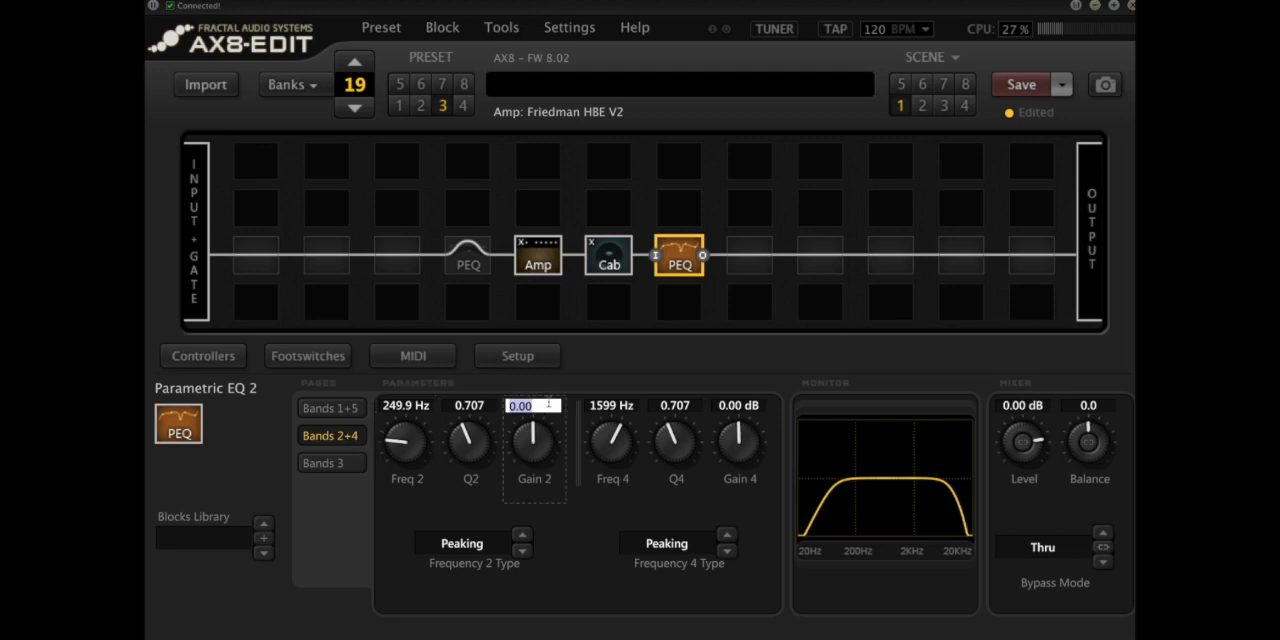
drag(532, 440, 524, 456)
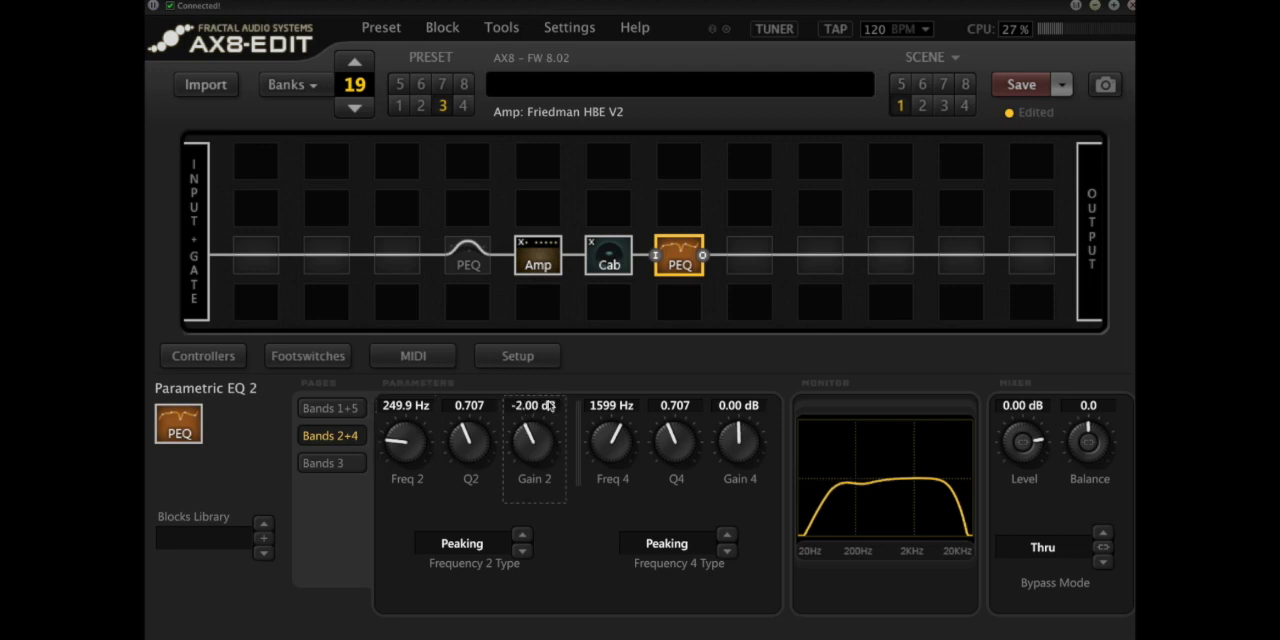
mouse_move(844, 492)
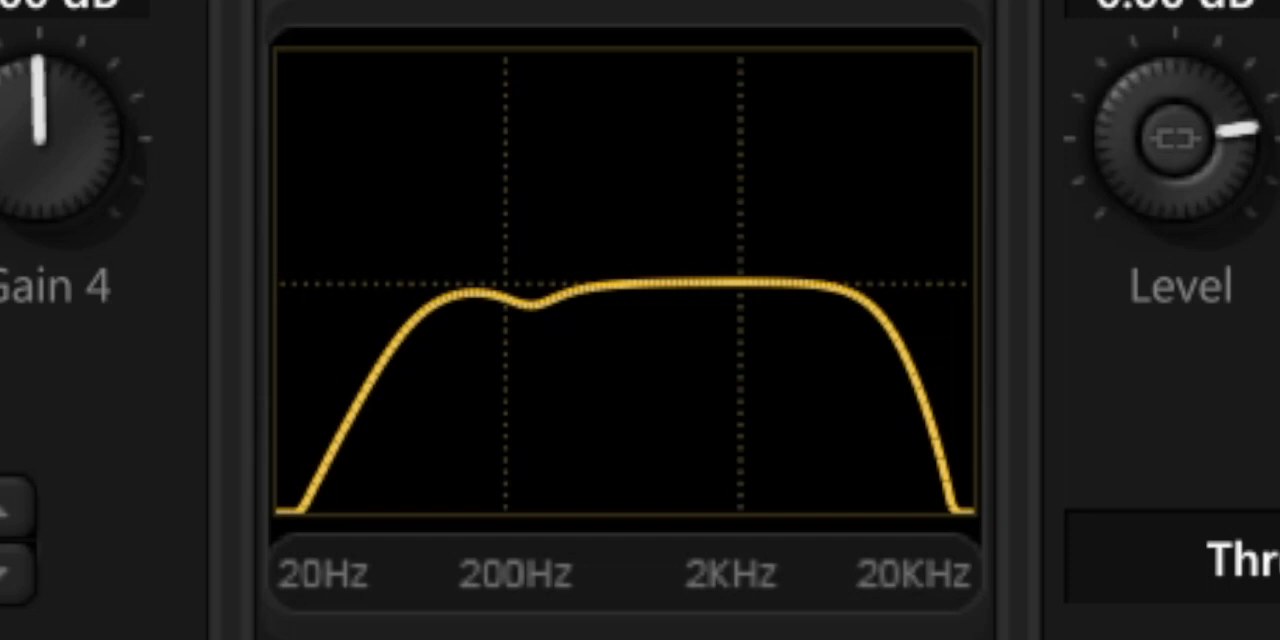
mouse_move(460, 344)
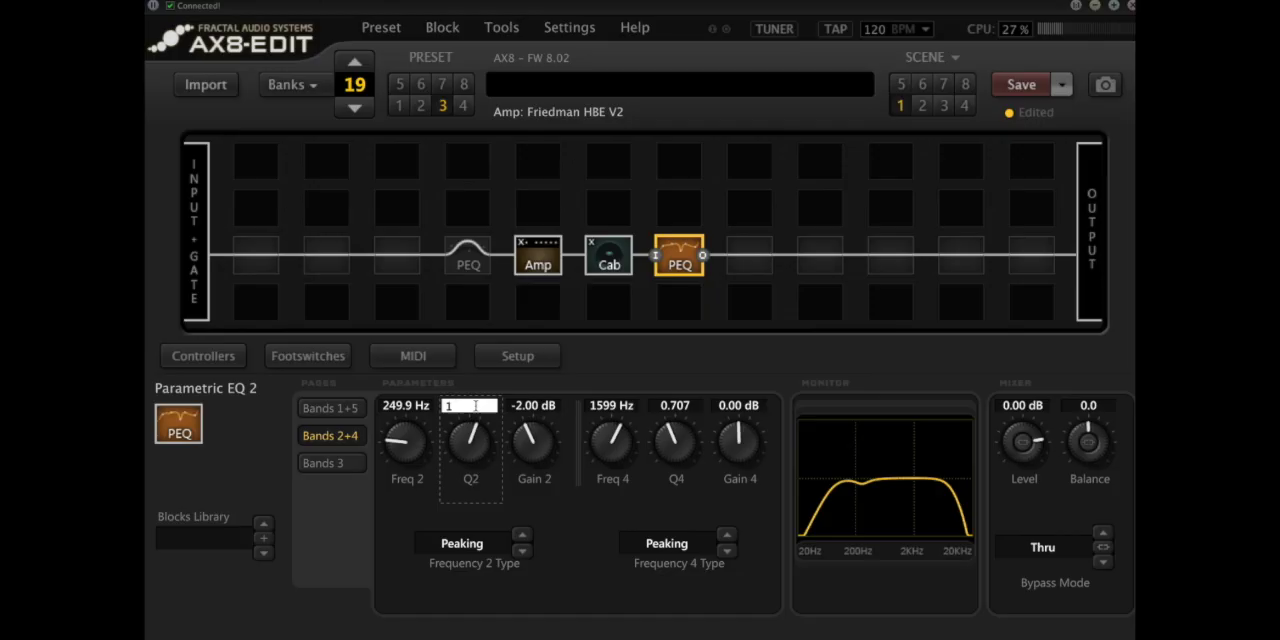
text(1.400)
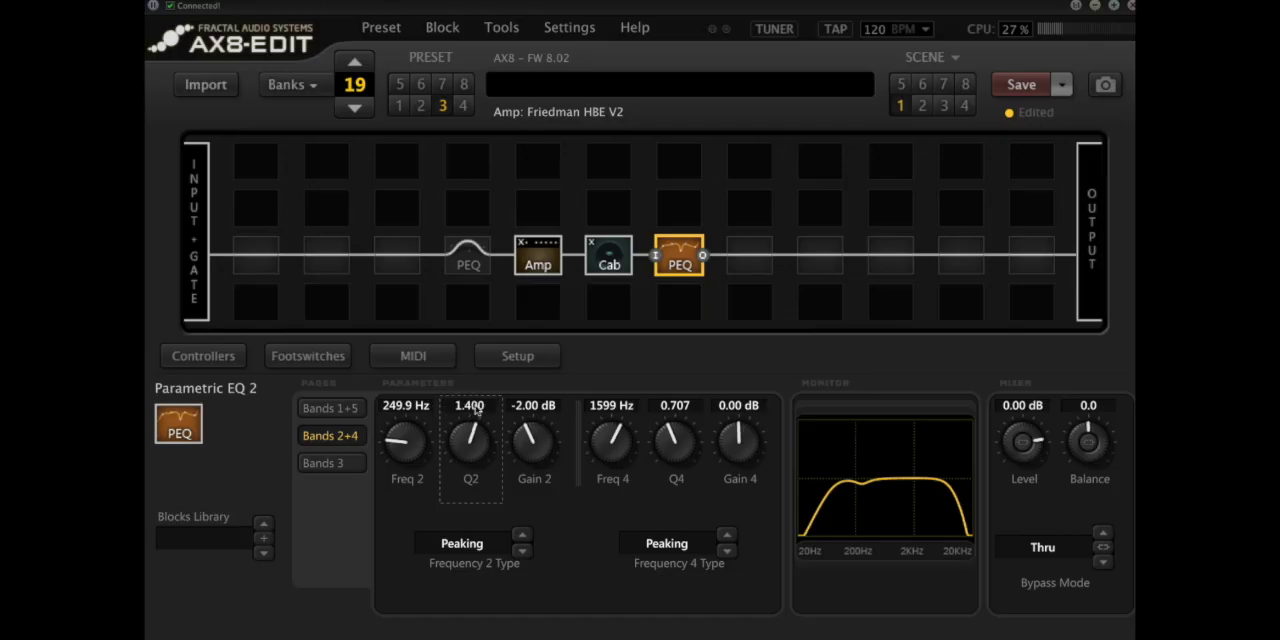
- Move band 4 to 1800 Hz with Q 1.400 and a 2 dB boost
double_click(532, 404)
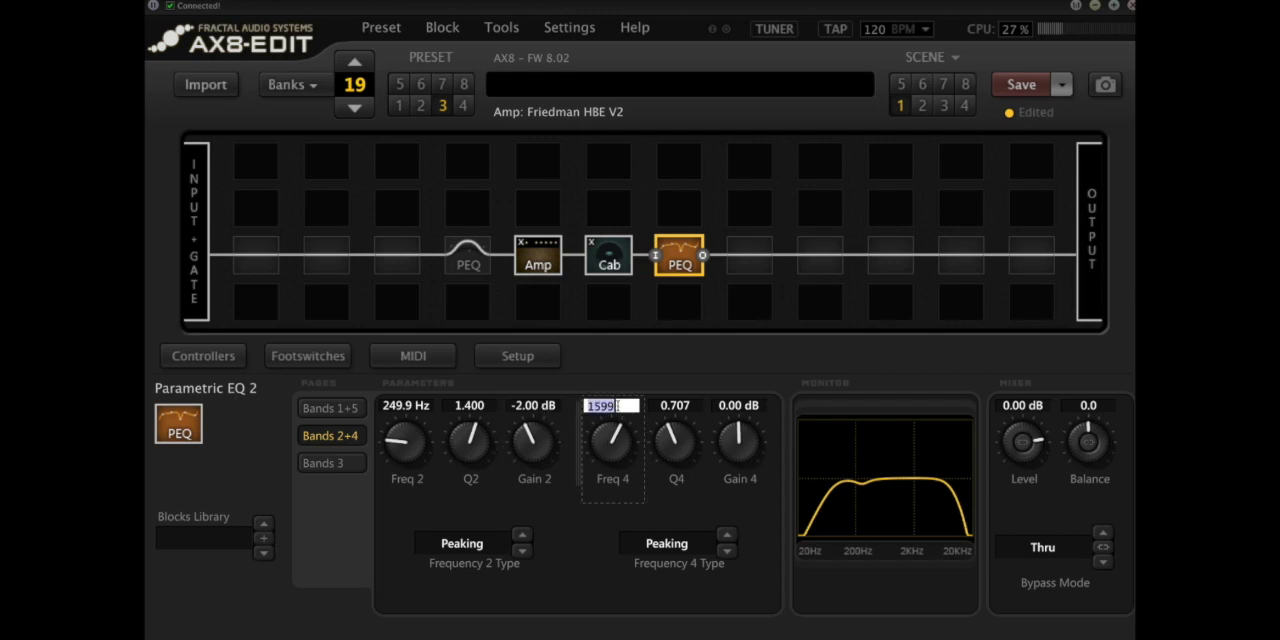
text(1800 Hz)
click(676, 404)
text(1.400)
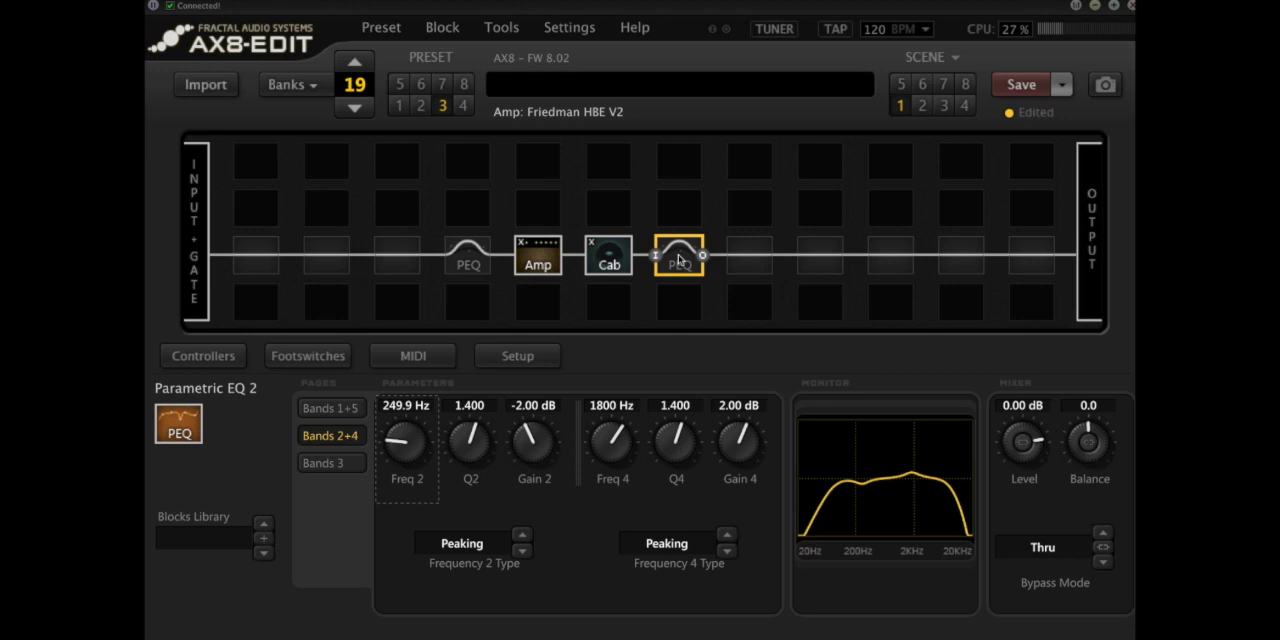
- Switch from the post-cab PEQ block to Parametric EQ 1 before the Amp
click(678, 256)
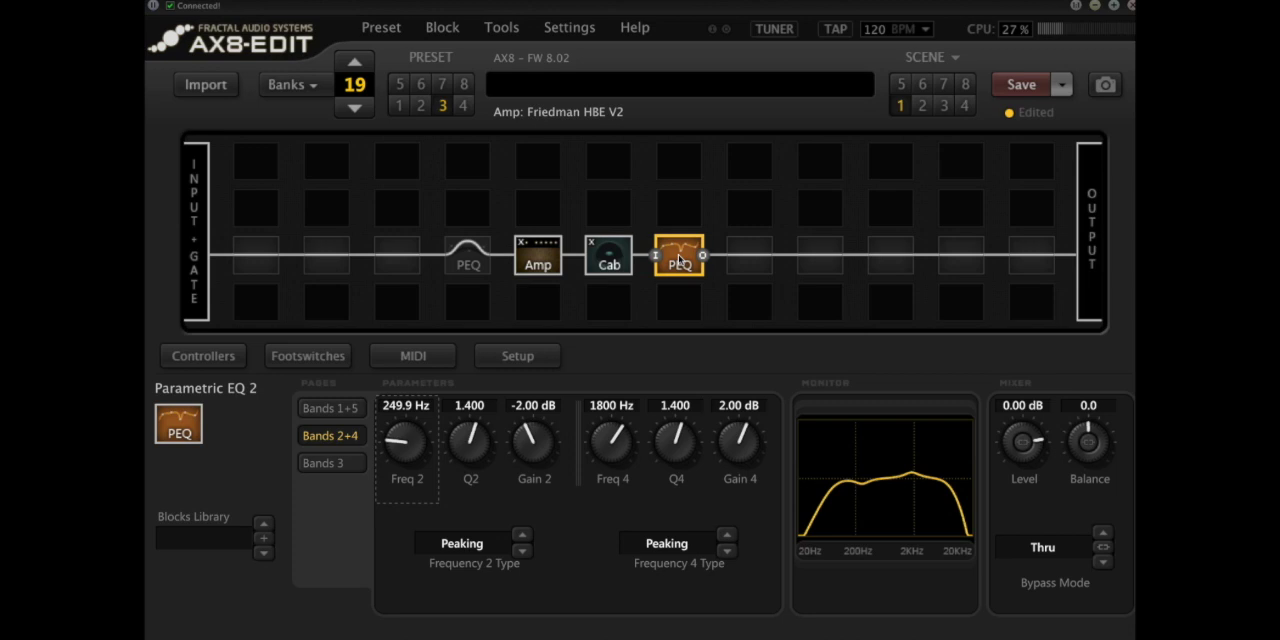
mouse_move(632, 476)
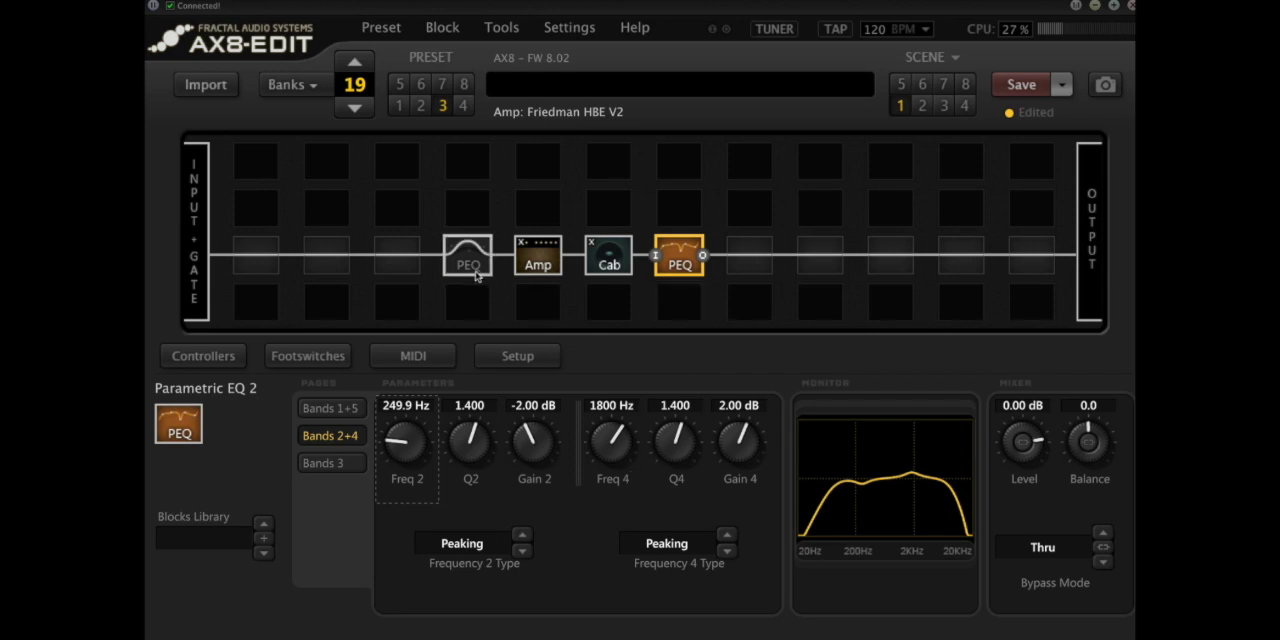
click(468, 256)
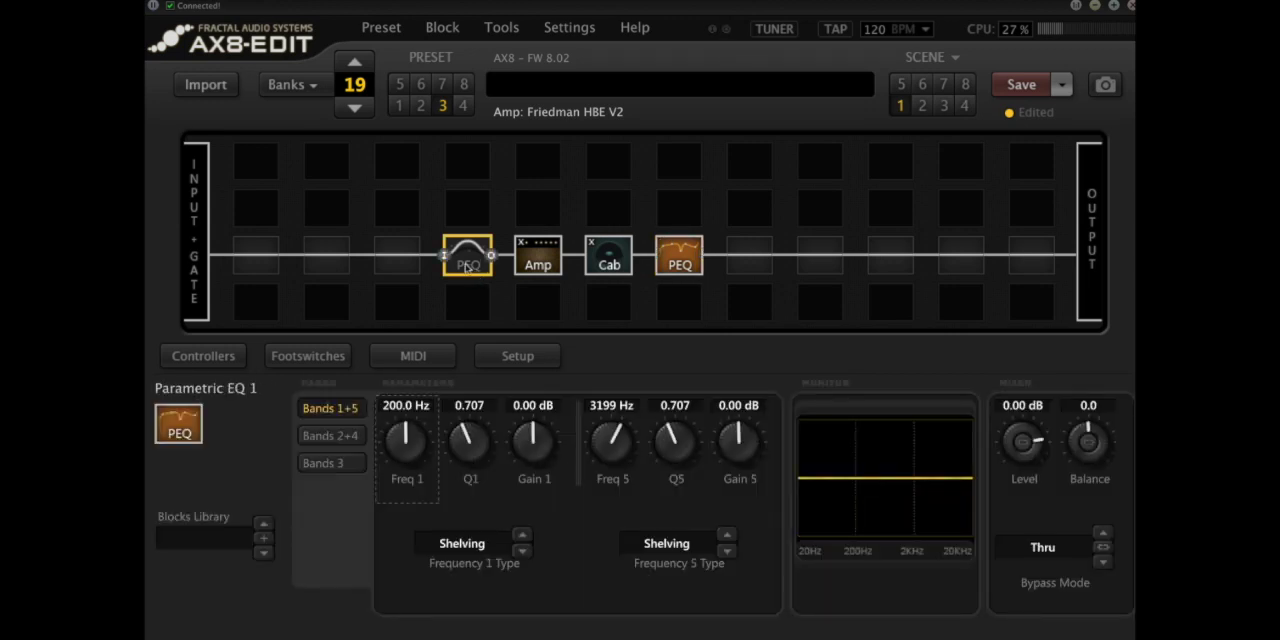
- Show Parametric EQ 1's Bands 2+4 page, then its Bands 3 page at 800 Hz
click(332, 436)
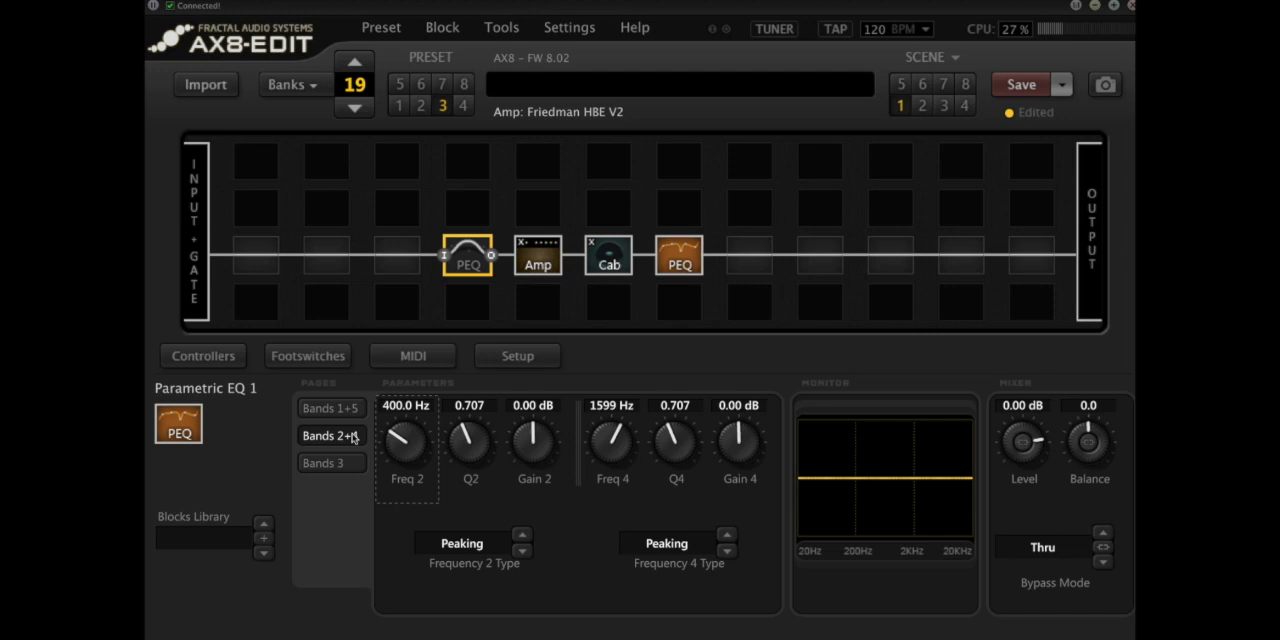
click(330, 436)
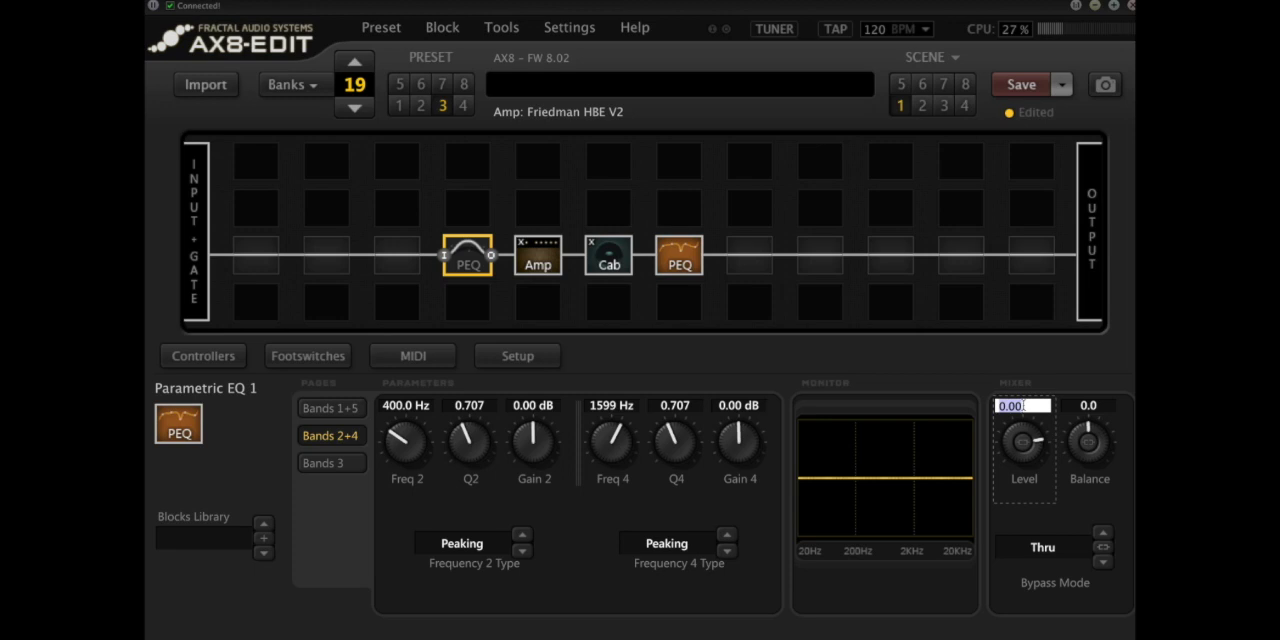
click(468, 254)
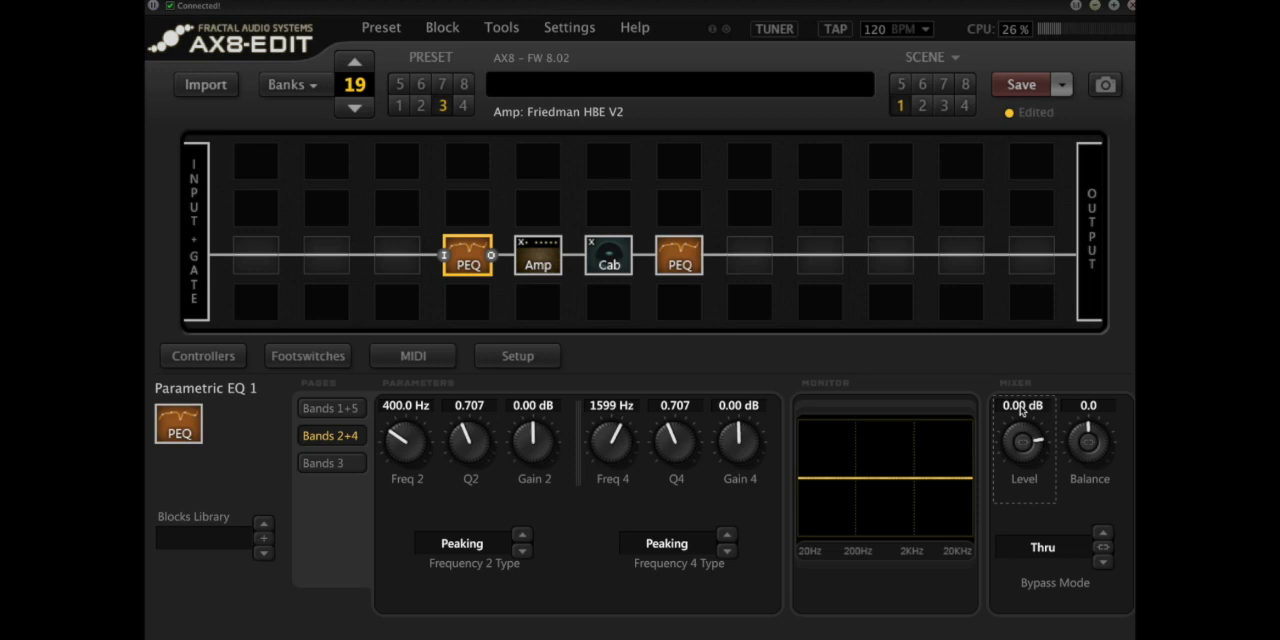
click(330, 462)
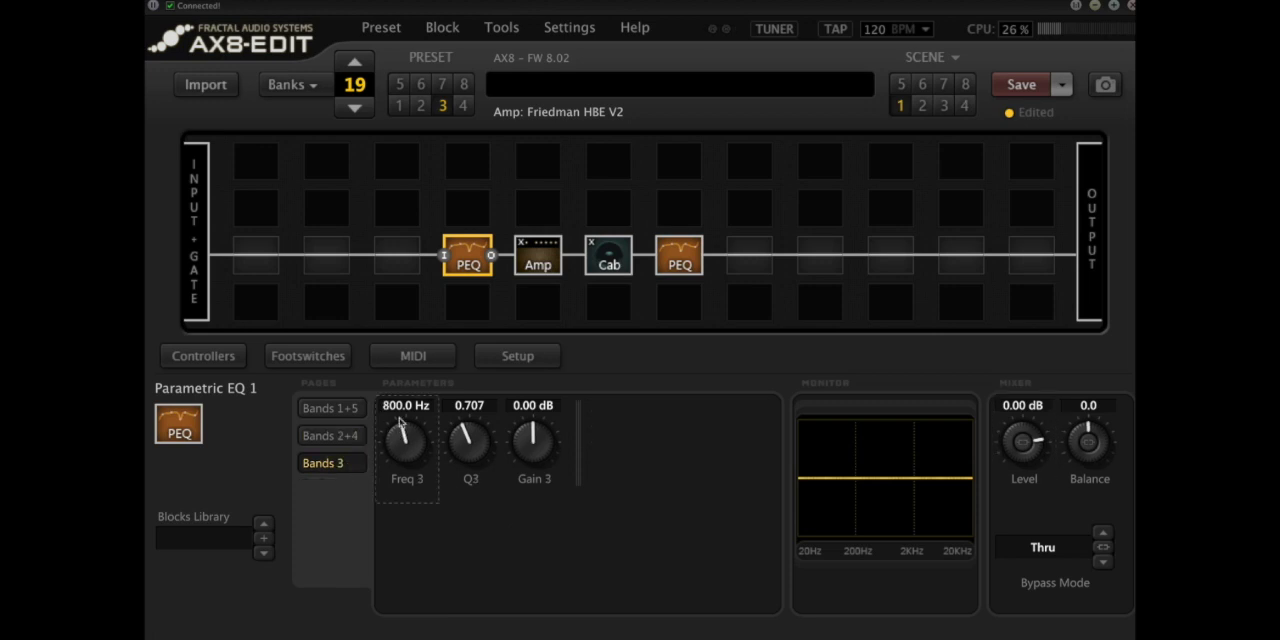
mouse_move(408, 416)
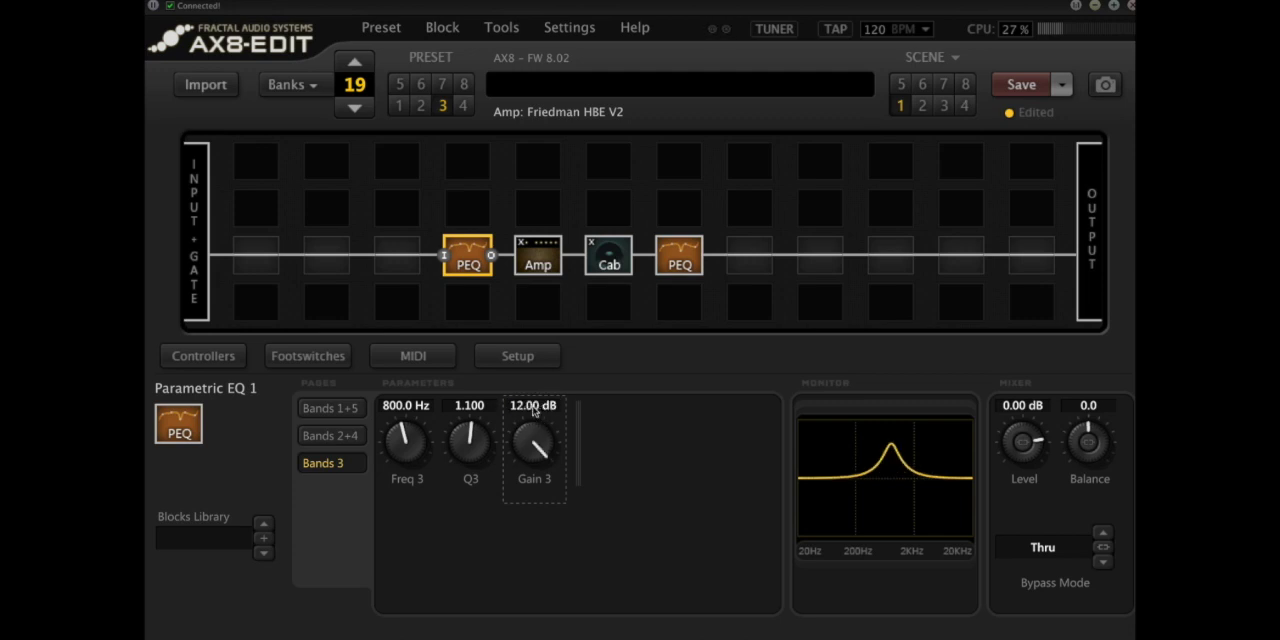
- Set band 3 to Q 1.100 with a 6 dB boost at 800 Hz
double_click(532, 404)
text(6)
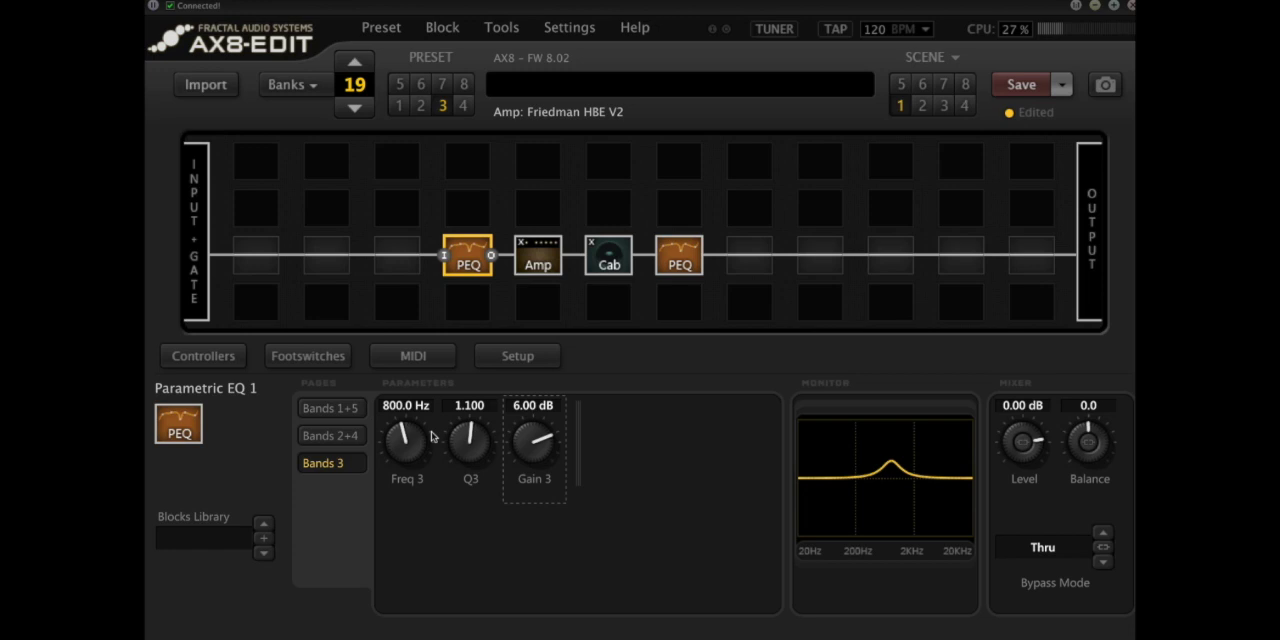
mouse_move(380, 432)
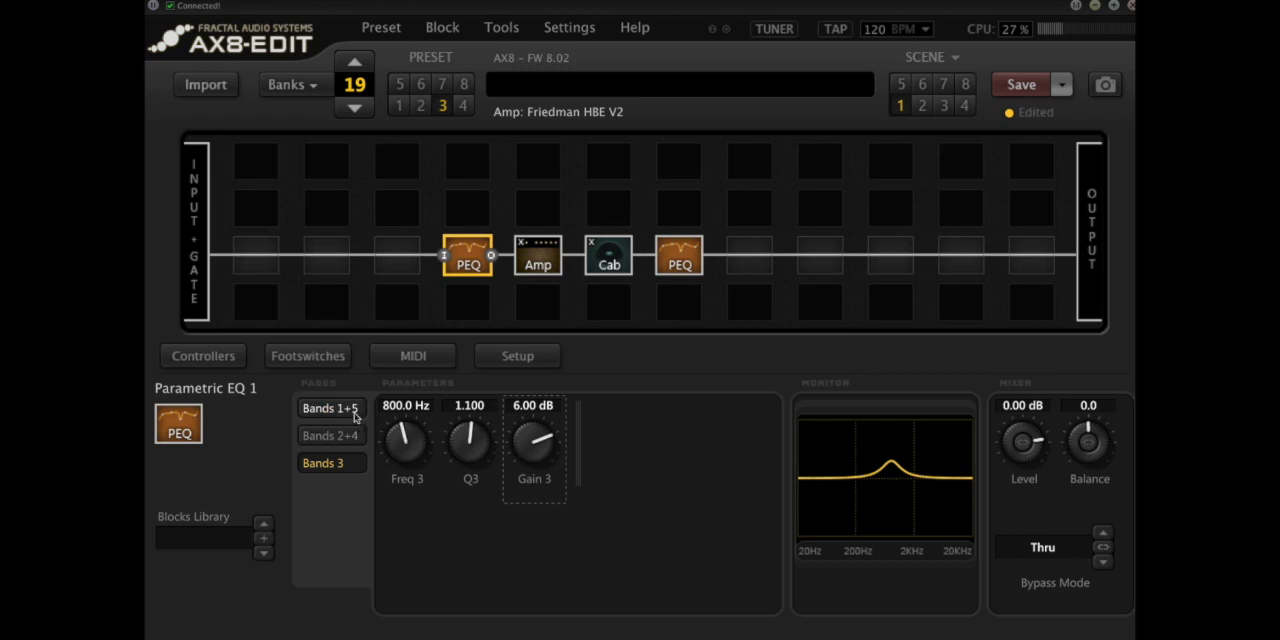
- Set shelving bands 1 and 5 to 450 Hz with Gain 1 -3 dB and Gain 5 3 dB
click(330, 408)
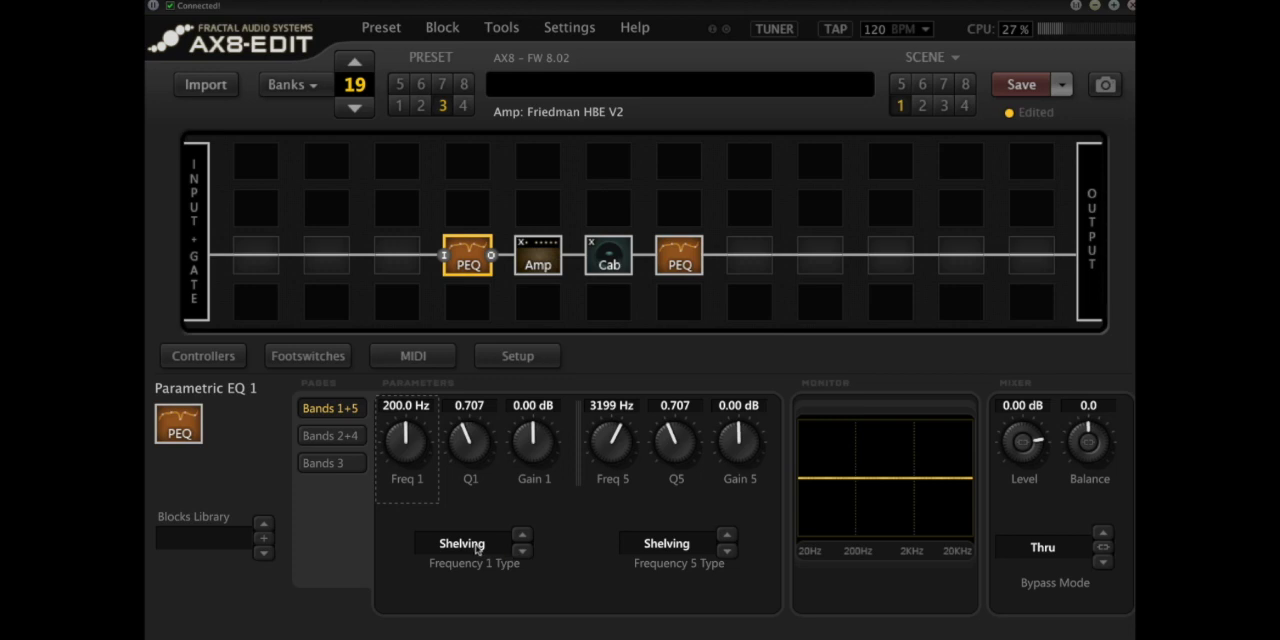
mouse_move(546, 484)
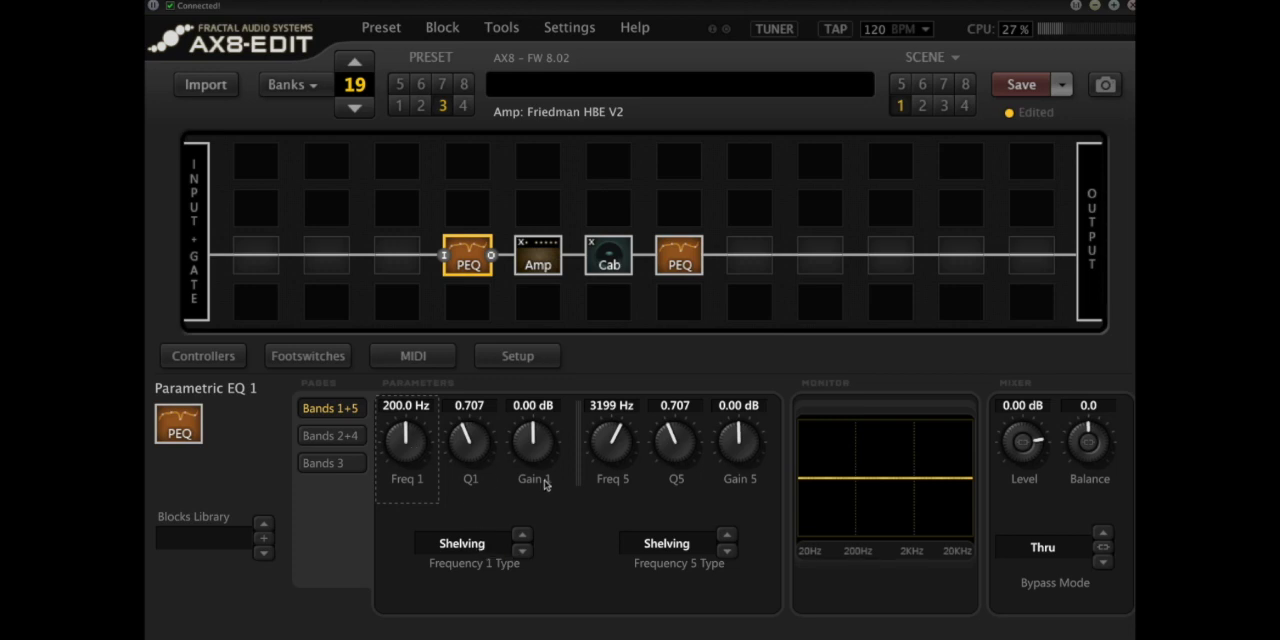
double_click(406, 404)
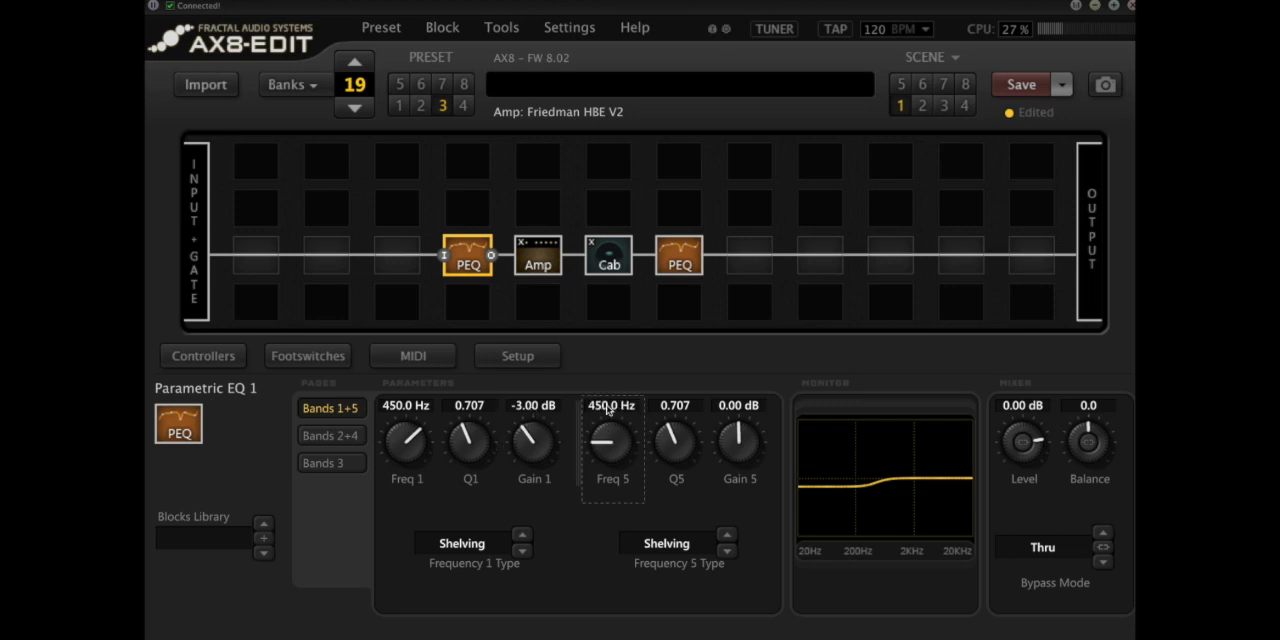
double_click(740, 404)
text(3)
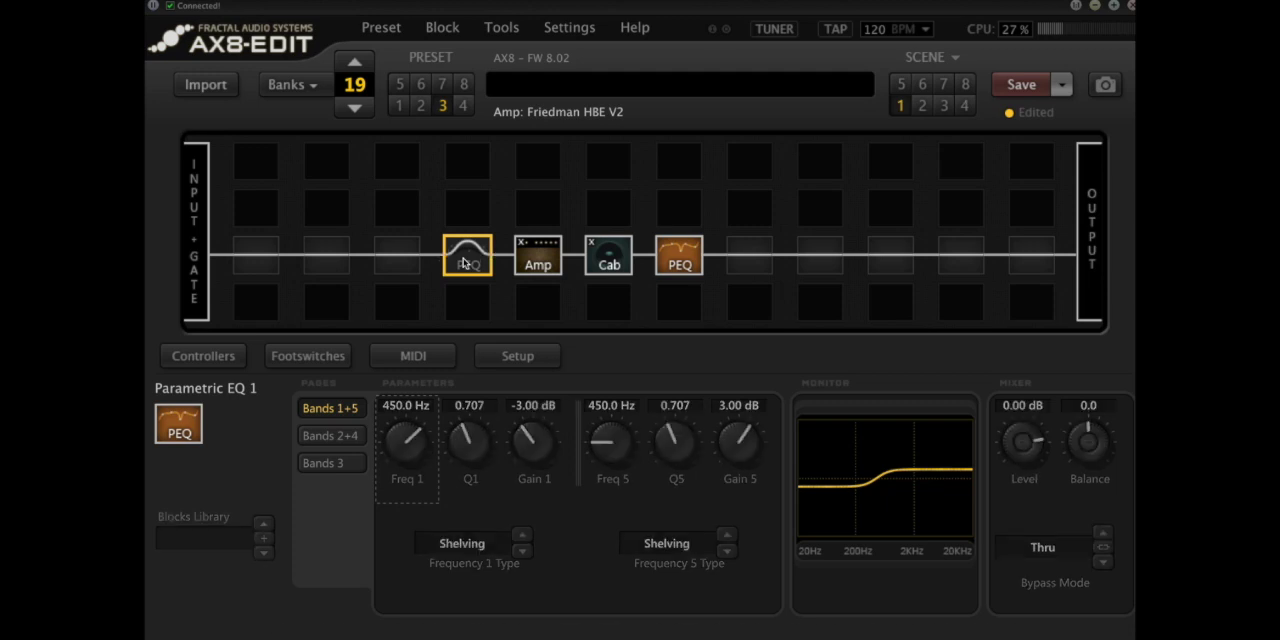
- Move Freq 1 and Freq 5 to 400 Hz, keeping the -3 dB and 3 dB gains
click(468, 254)
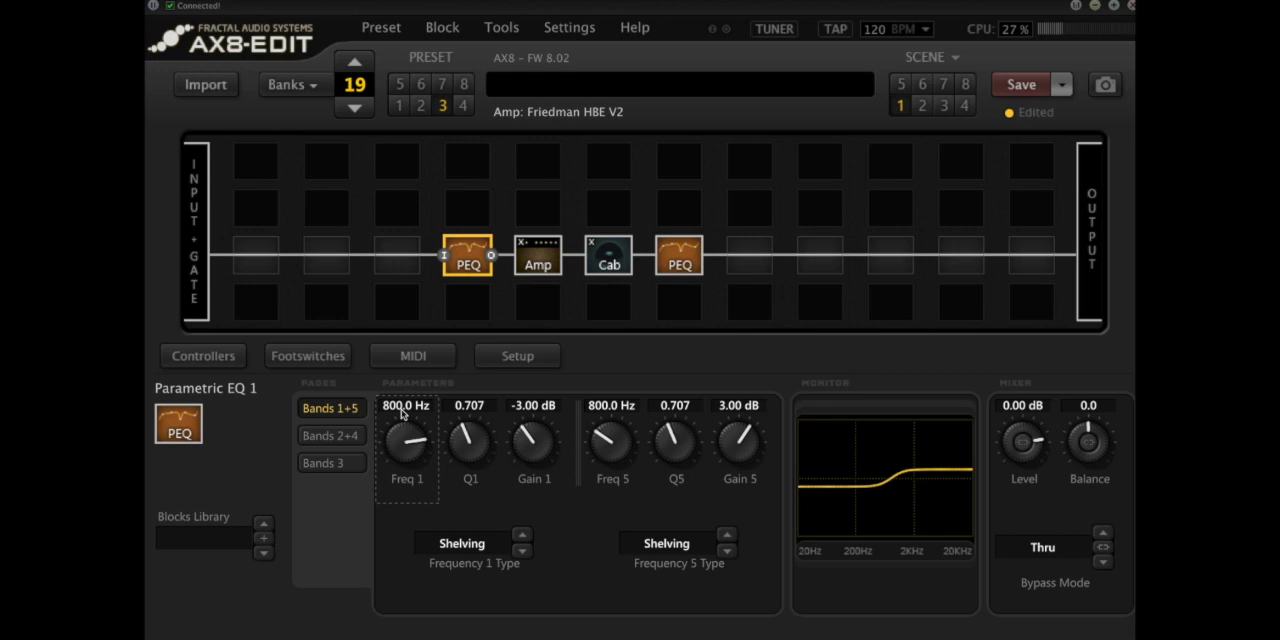
double_click(404, 404)
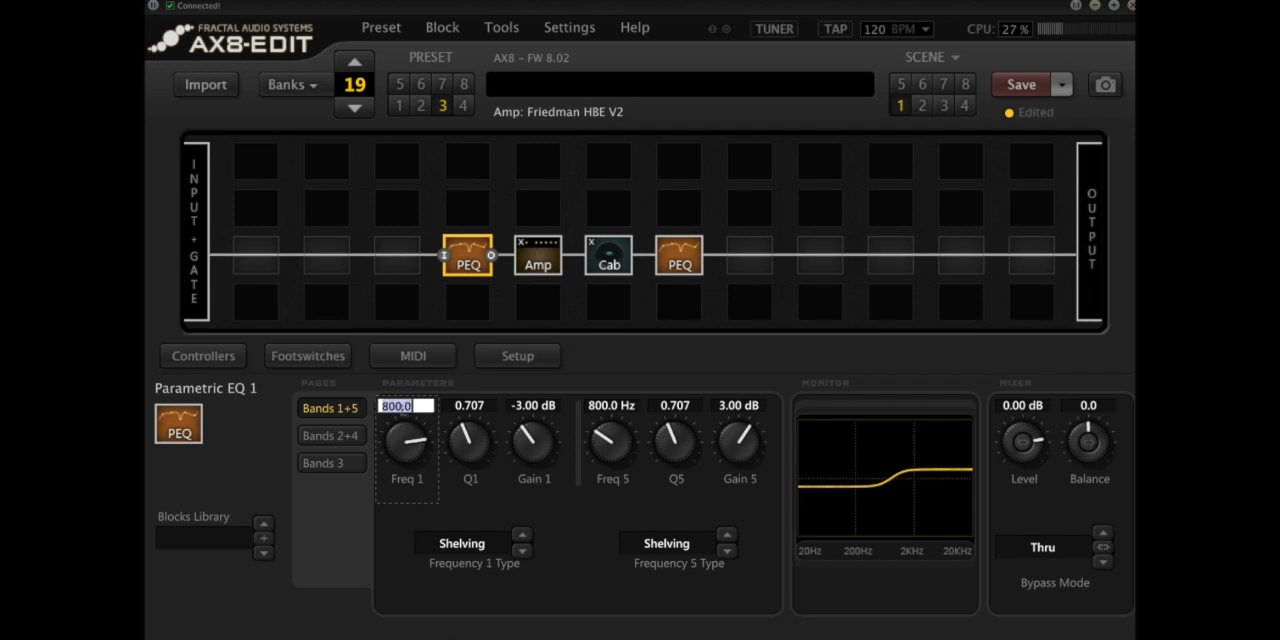
drag(406, 440, 406, 460)
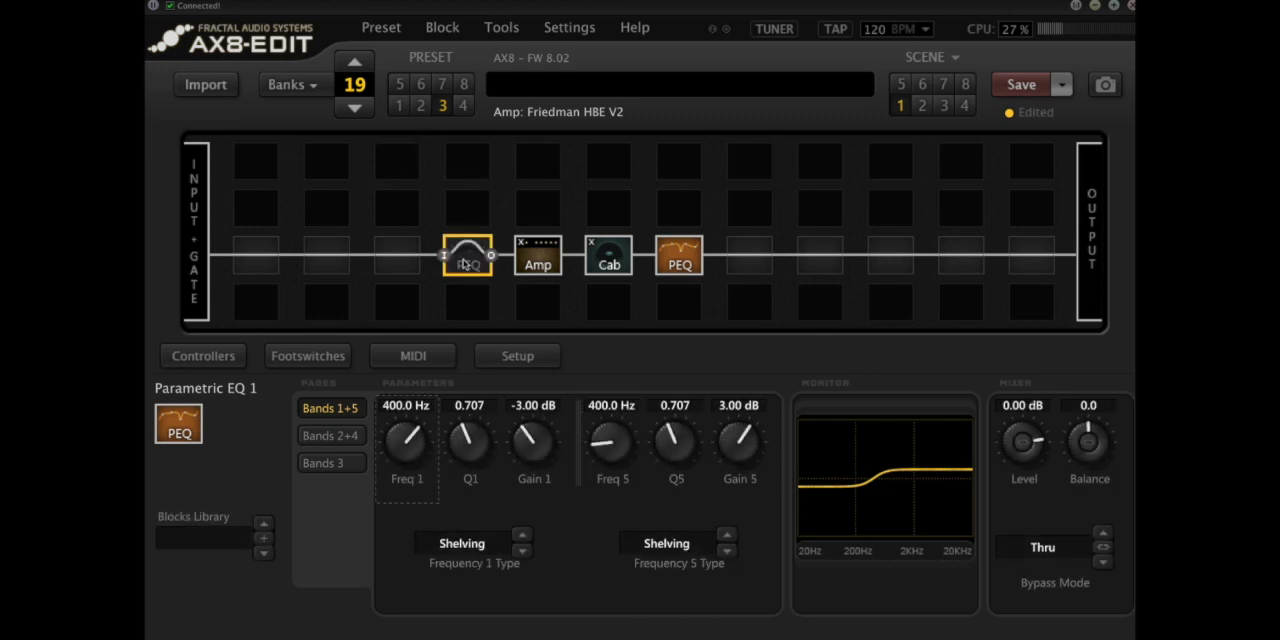
- Reopen Parametric EQ 2 after the Cab, showing its 80 Hz and 8000 Hz blocking bands
click(468, 254)
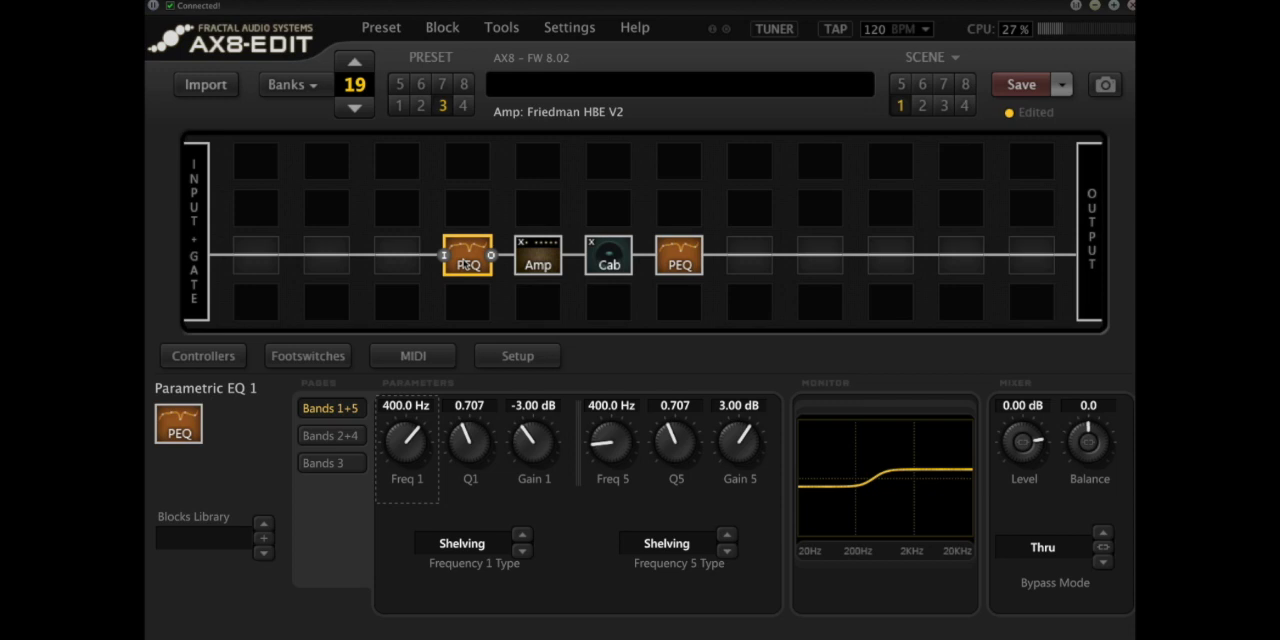
click(680, 256)
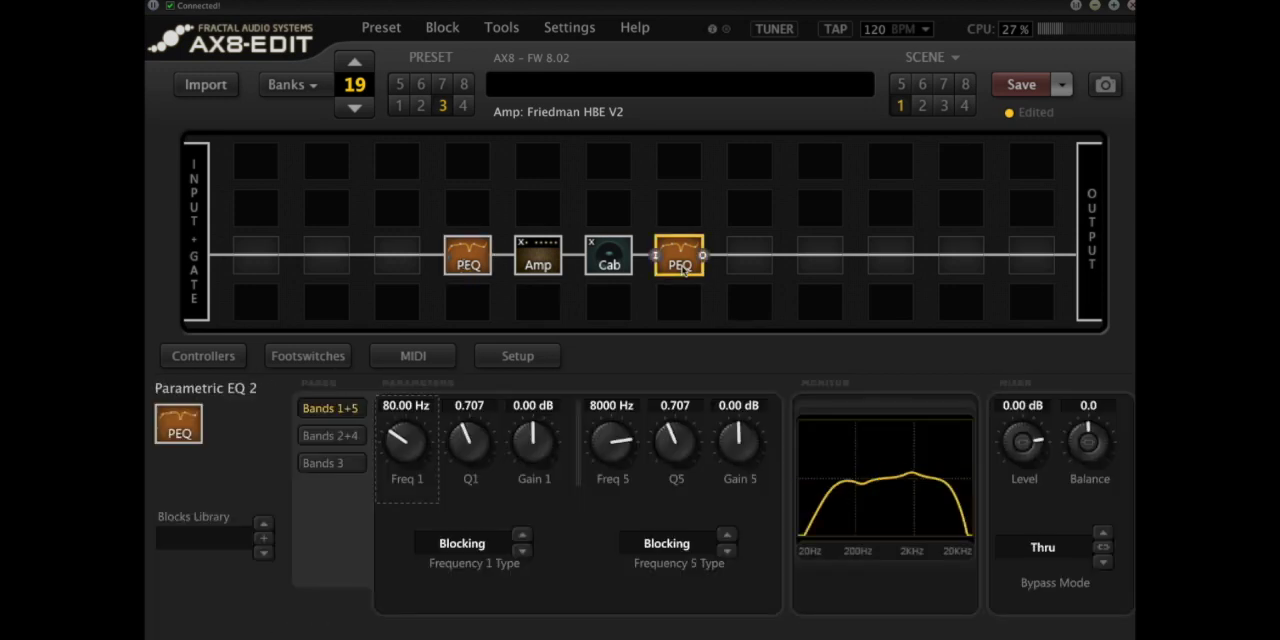